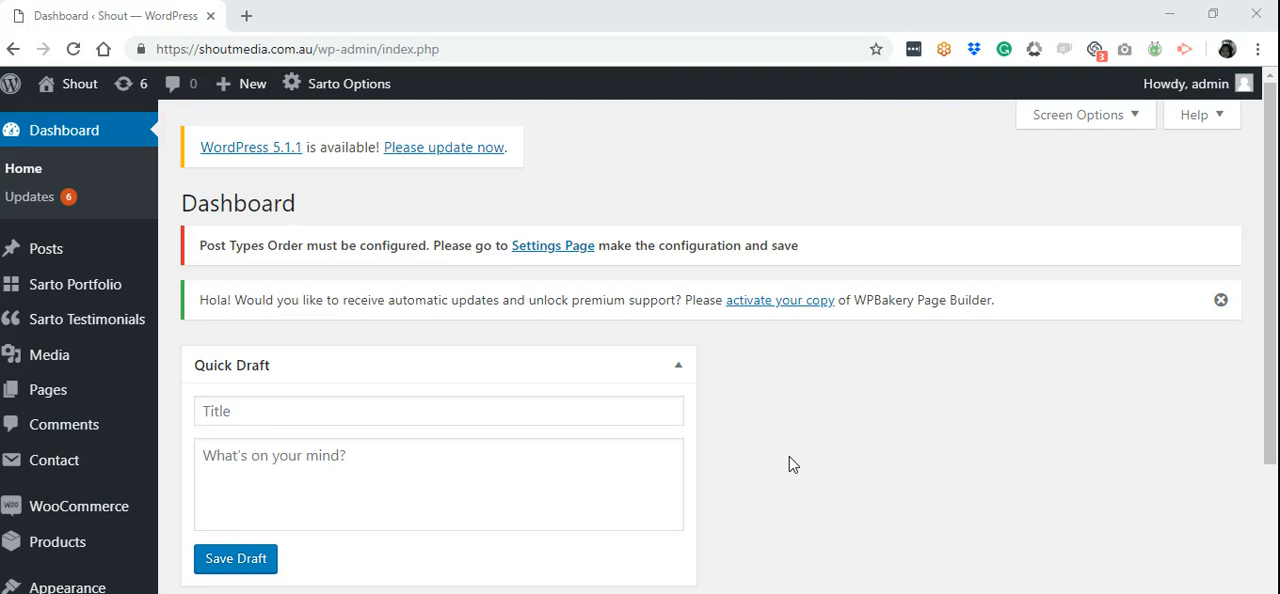
mouse_move(241, 130)
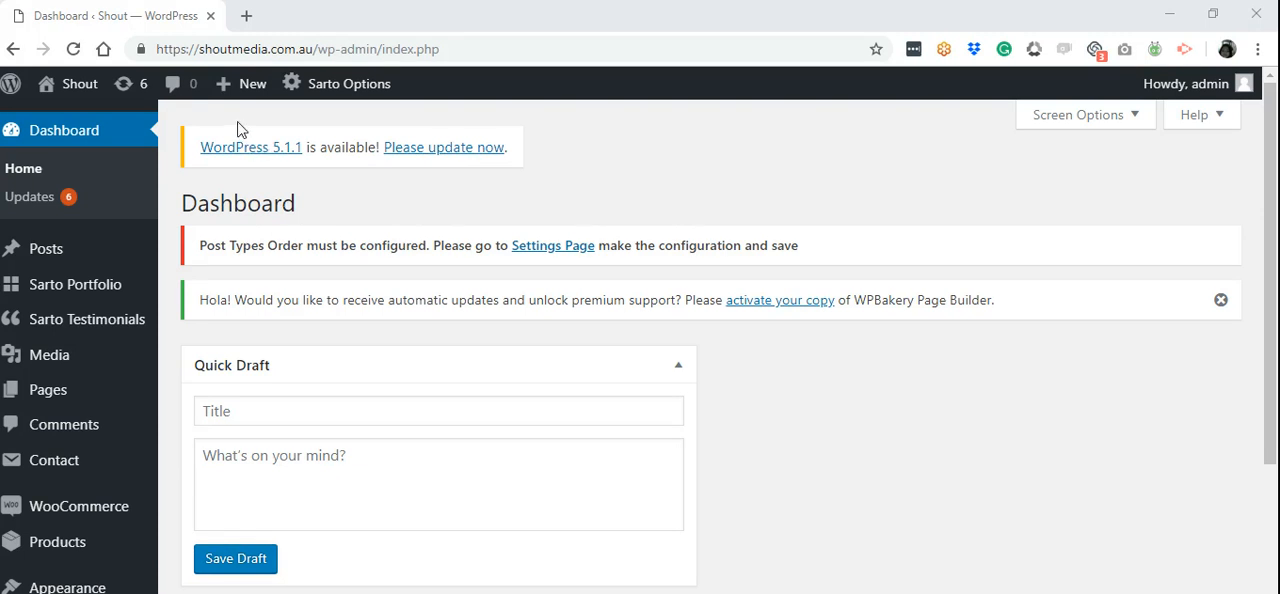
Step: Open the All Posts list showing the published post about printing enduring in business
click(251, 83)
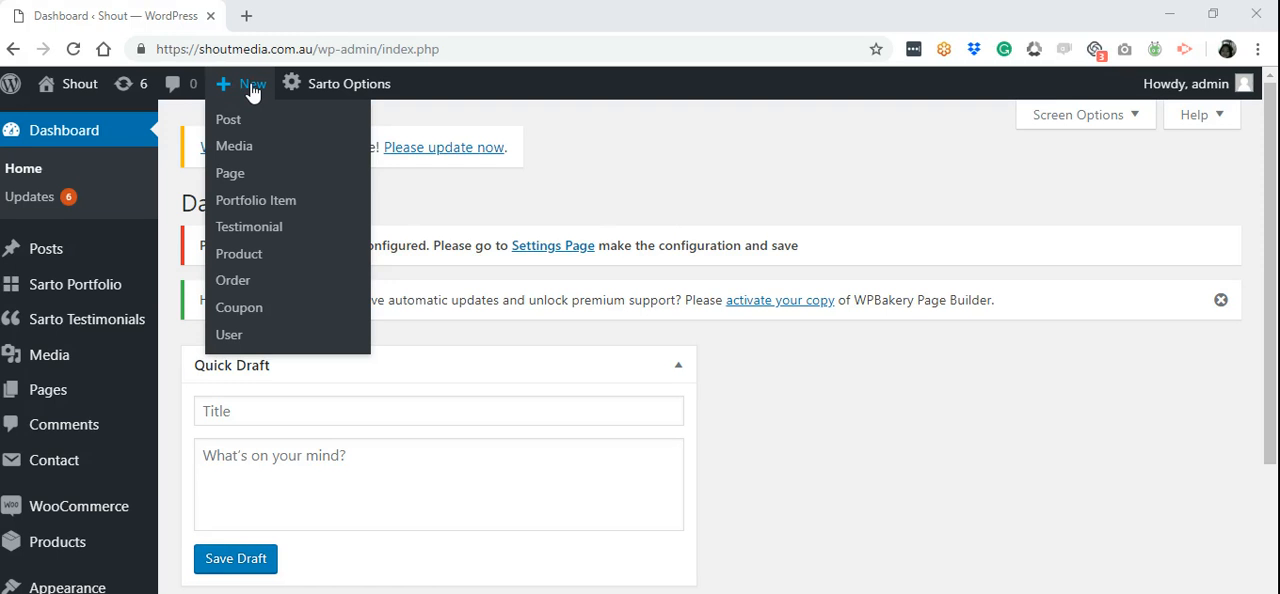
mouse_move(228, 119)
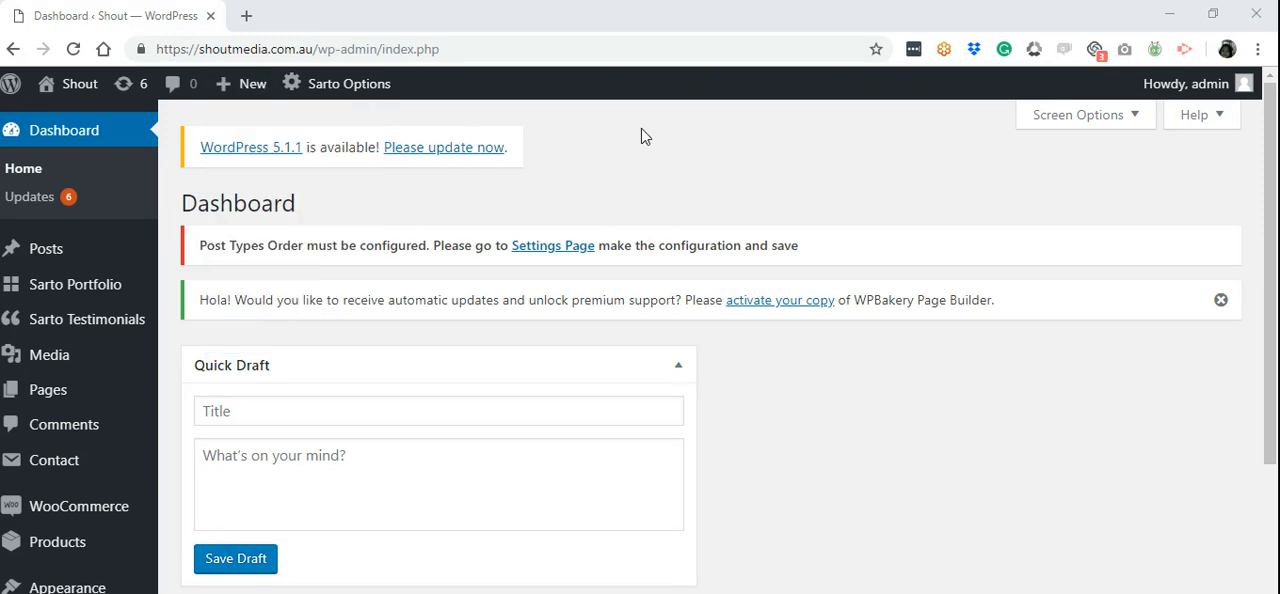
mouse_move(46, 248)
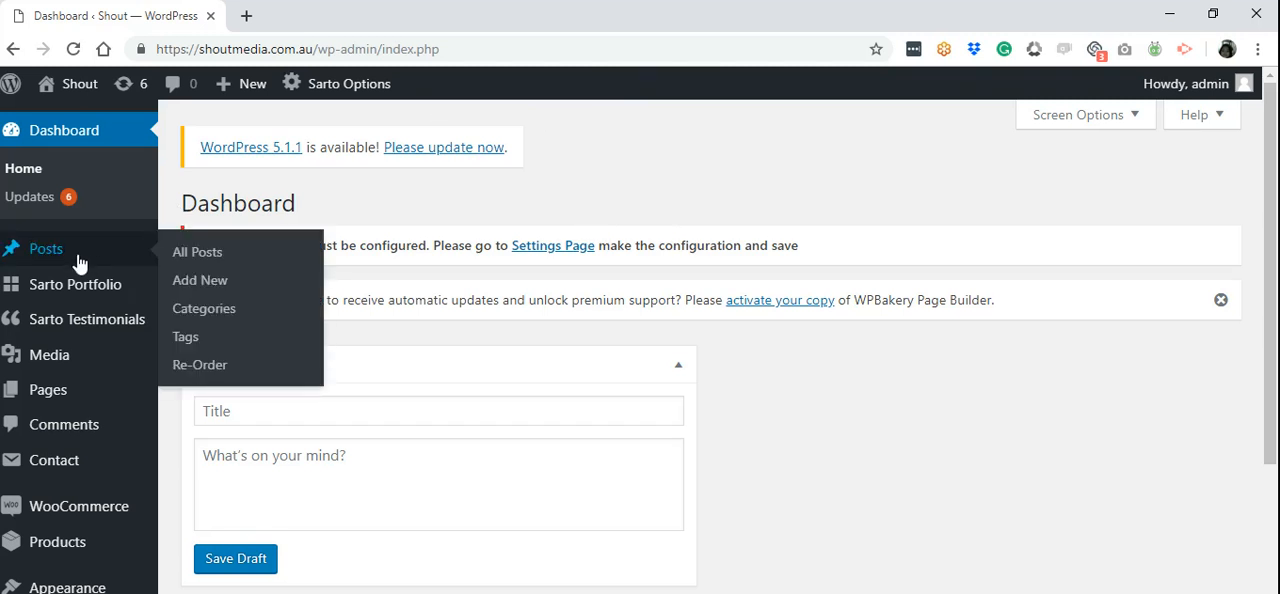
mouse_move(68, 263)
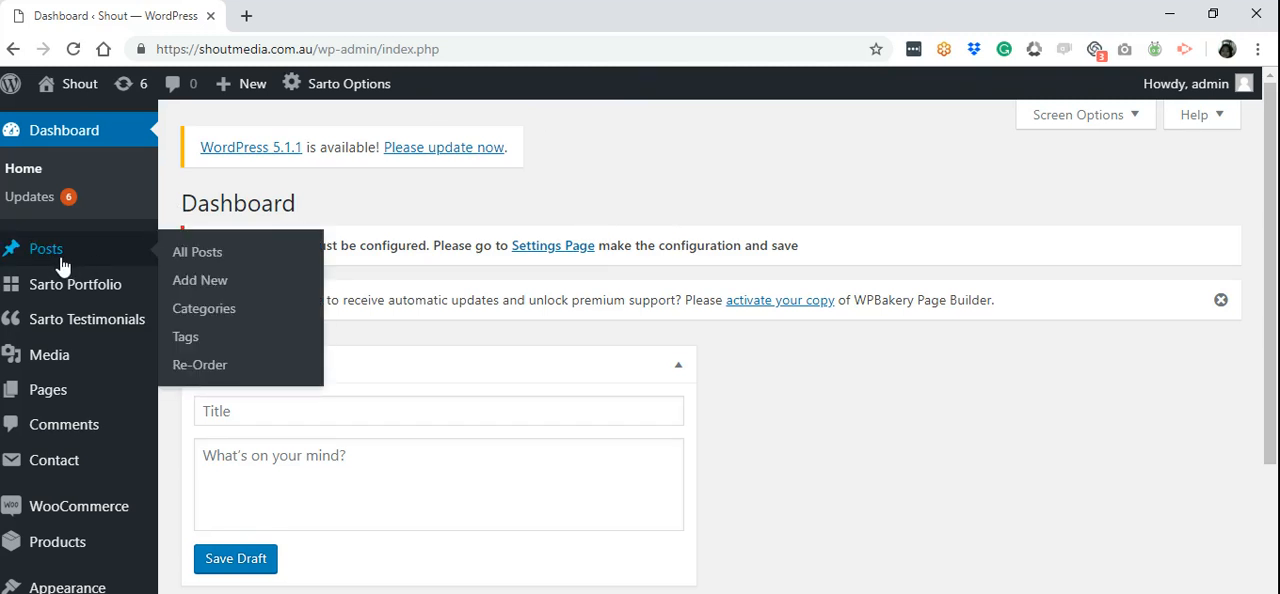
mouse_move(197, 252)
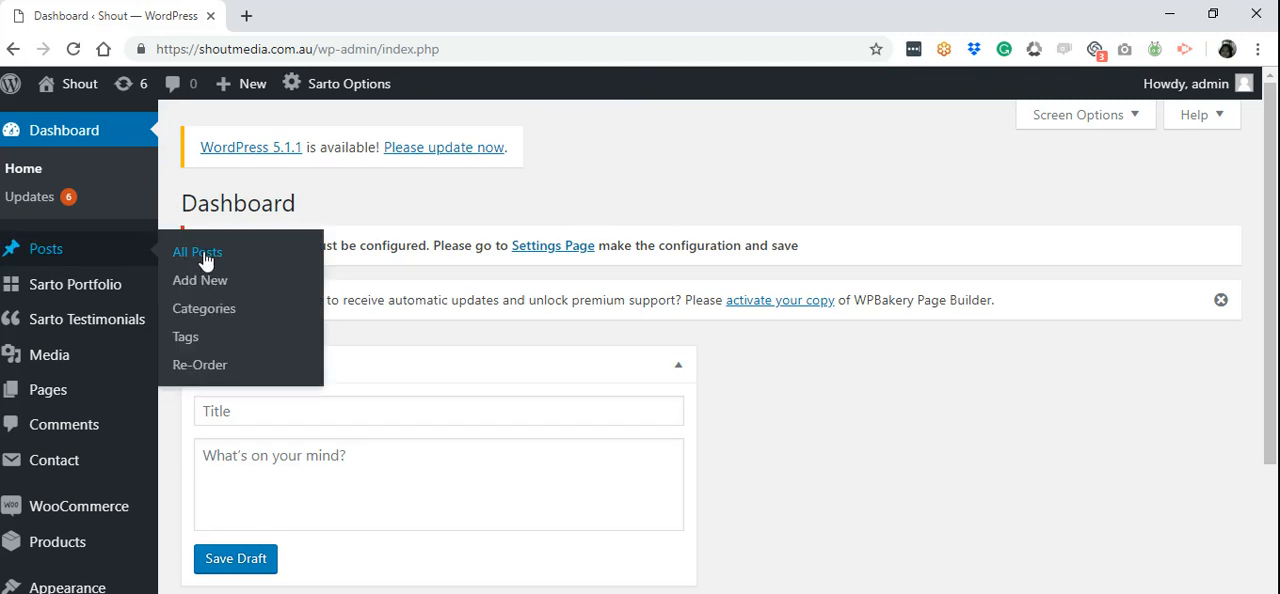
click(197, 252)
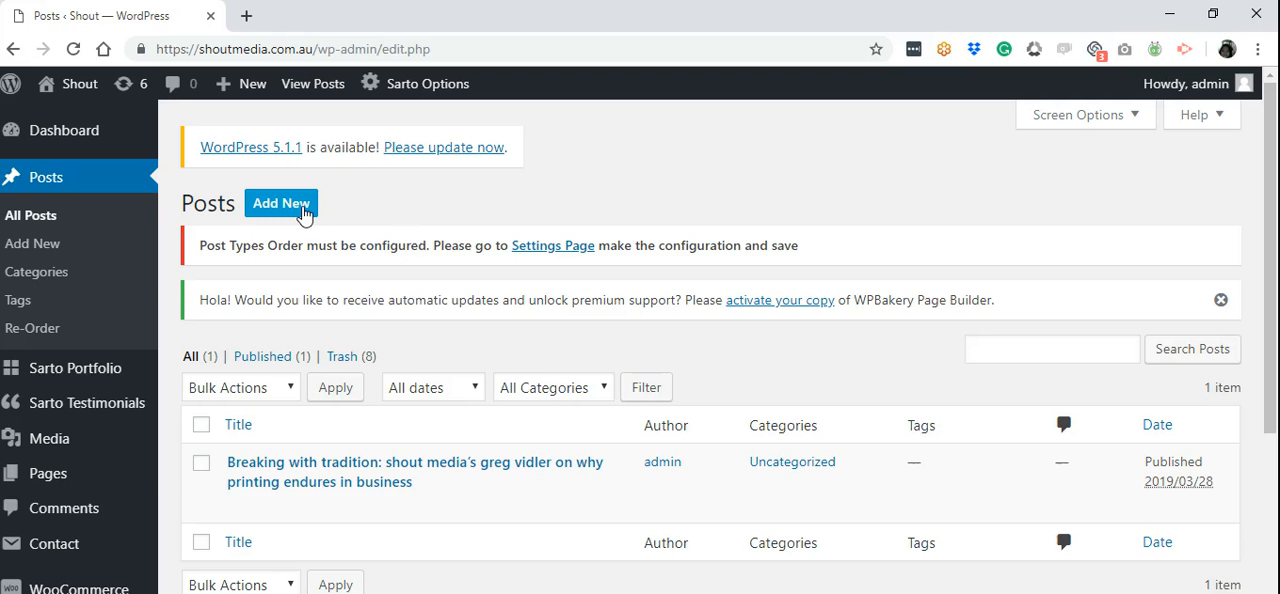
mouse_move(470, 221)
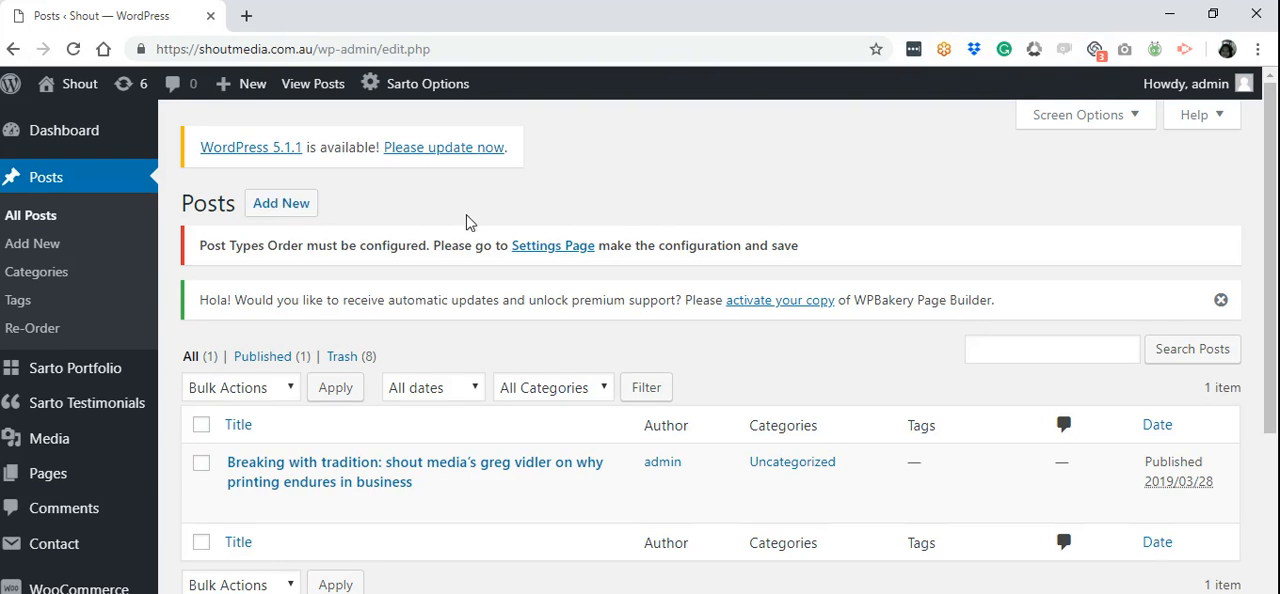
mouse_move(487, 218)
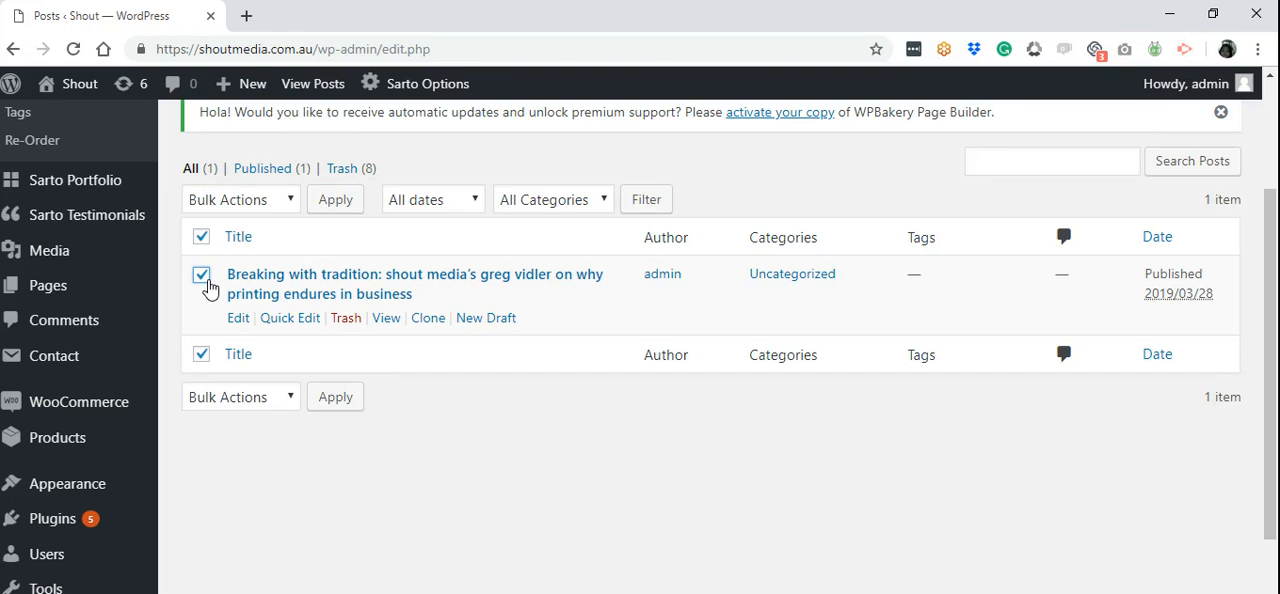
mouse_move(443, 340)
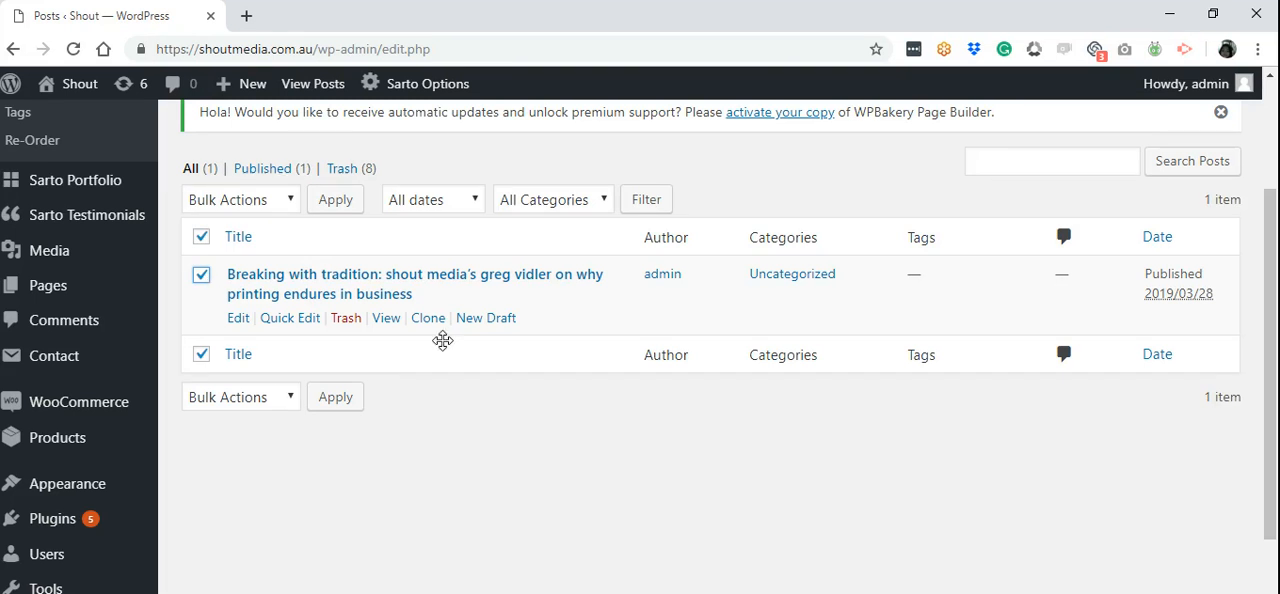
Step: Clone the published printing-in-business post into a draft copy in the posts list
click(428, 318)
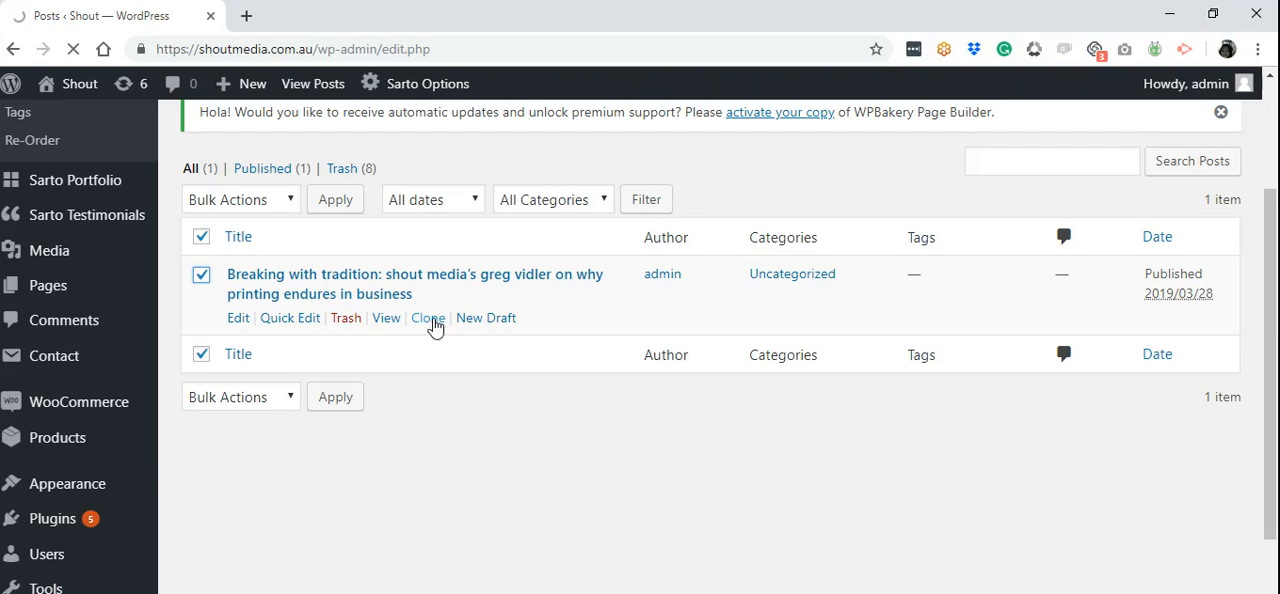
click(427, 318)
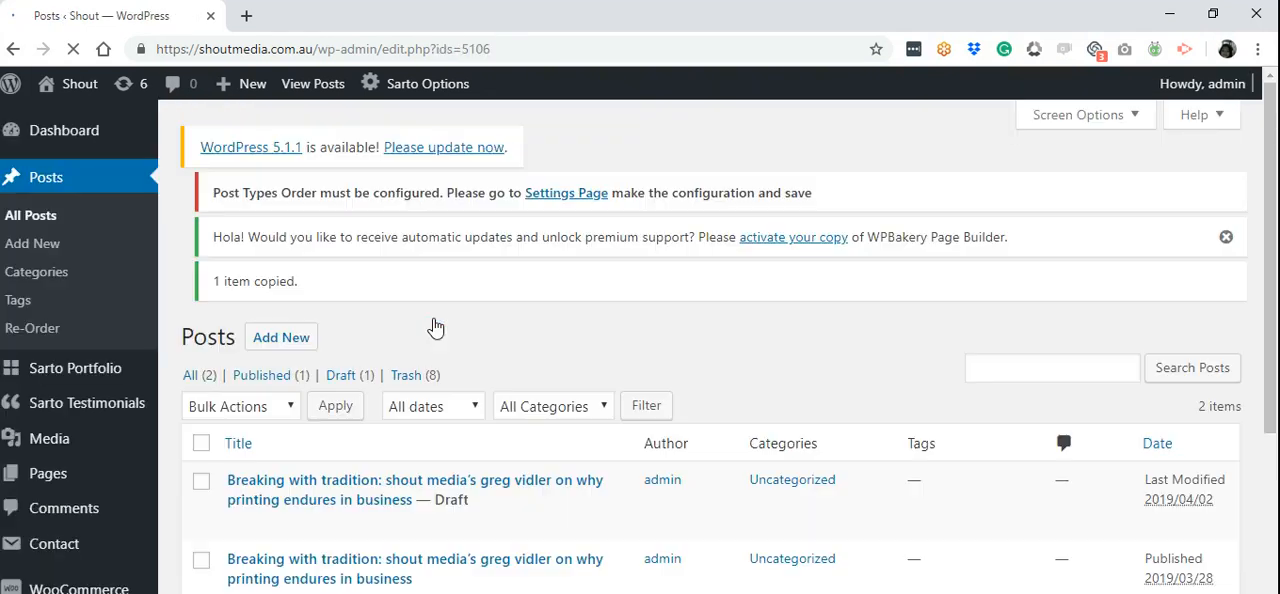
scroll(down, 3)
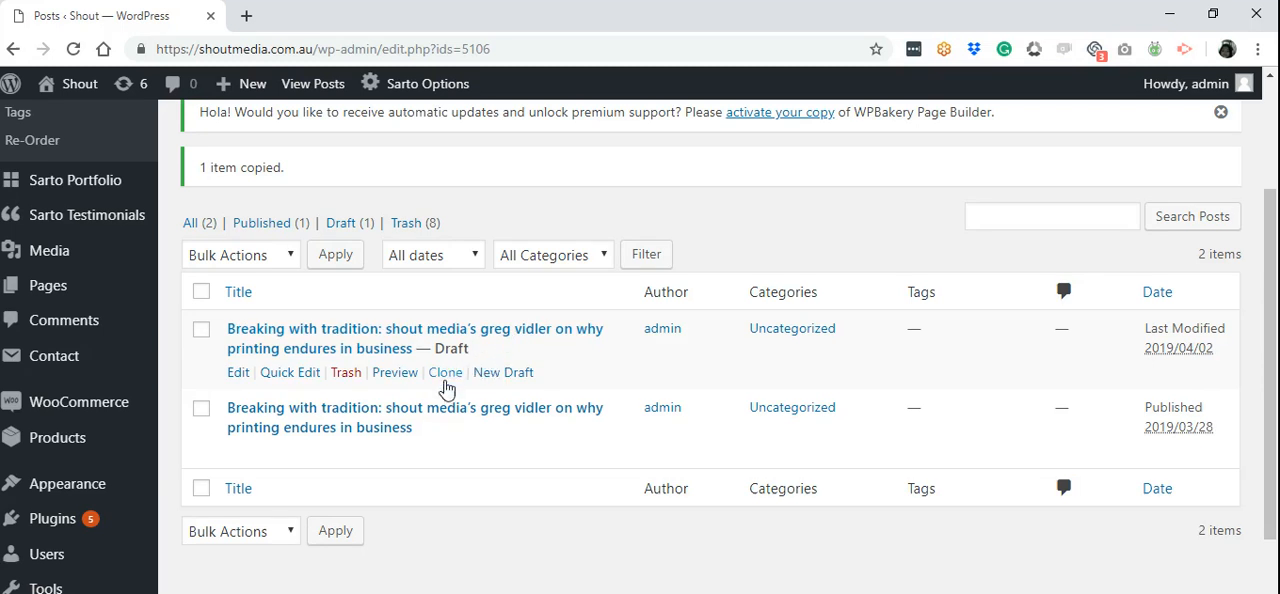
mouse_move(457, 360)
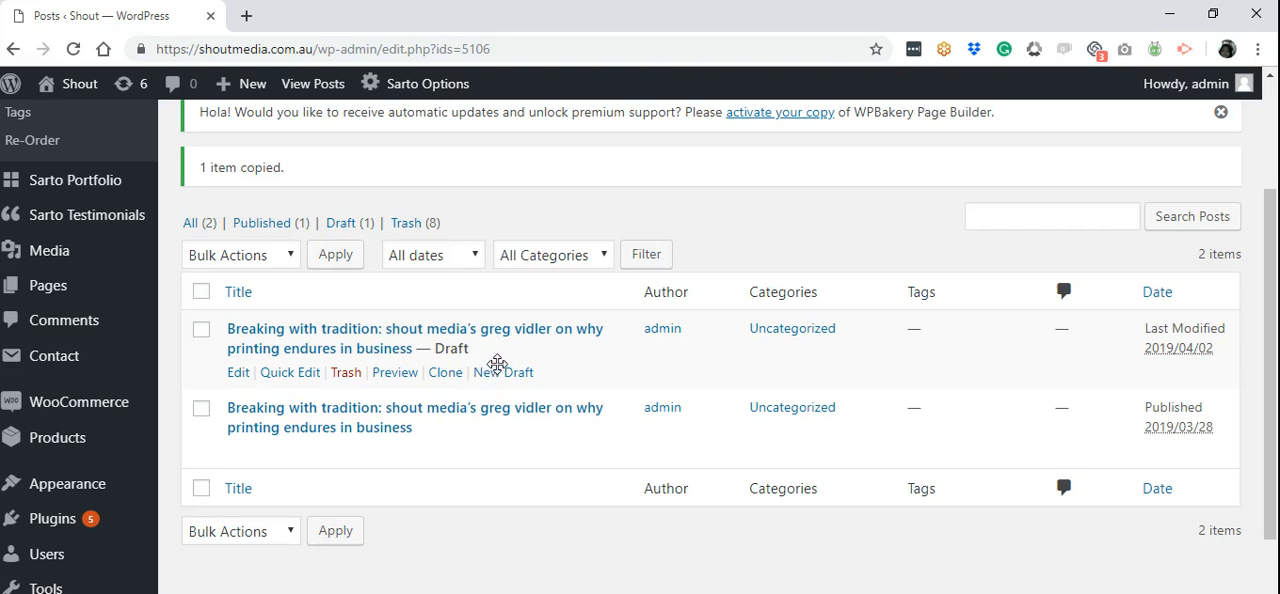
mouse_move(472, 360)
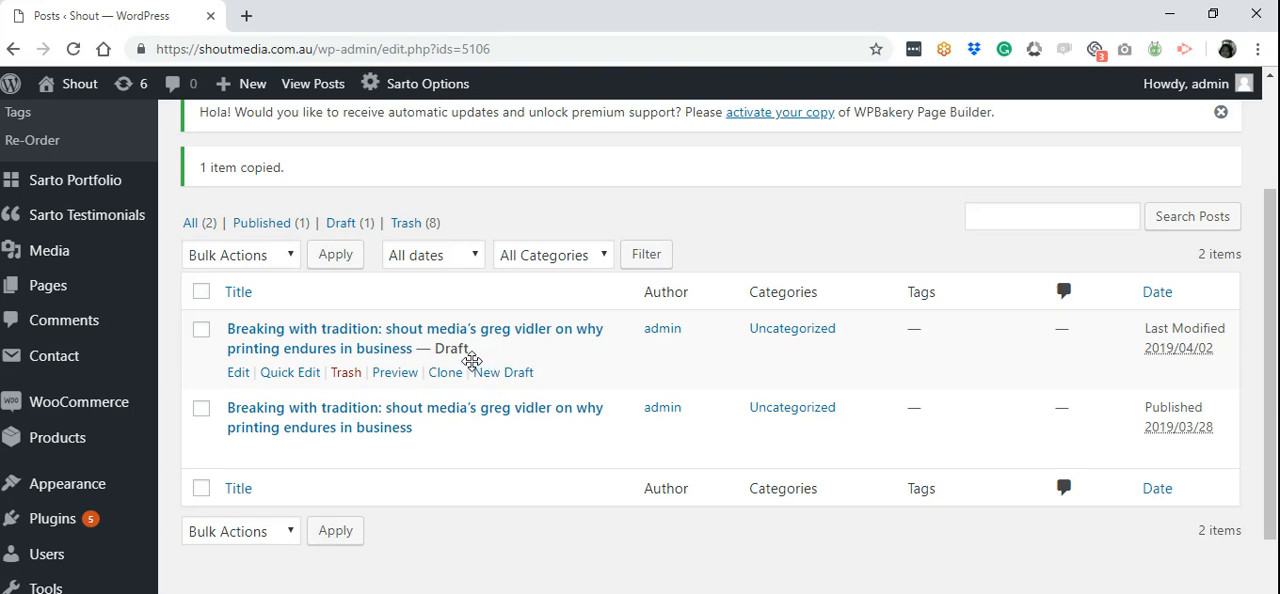
mouse_move(841, 358)
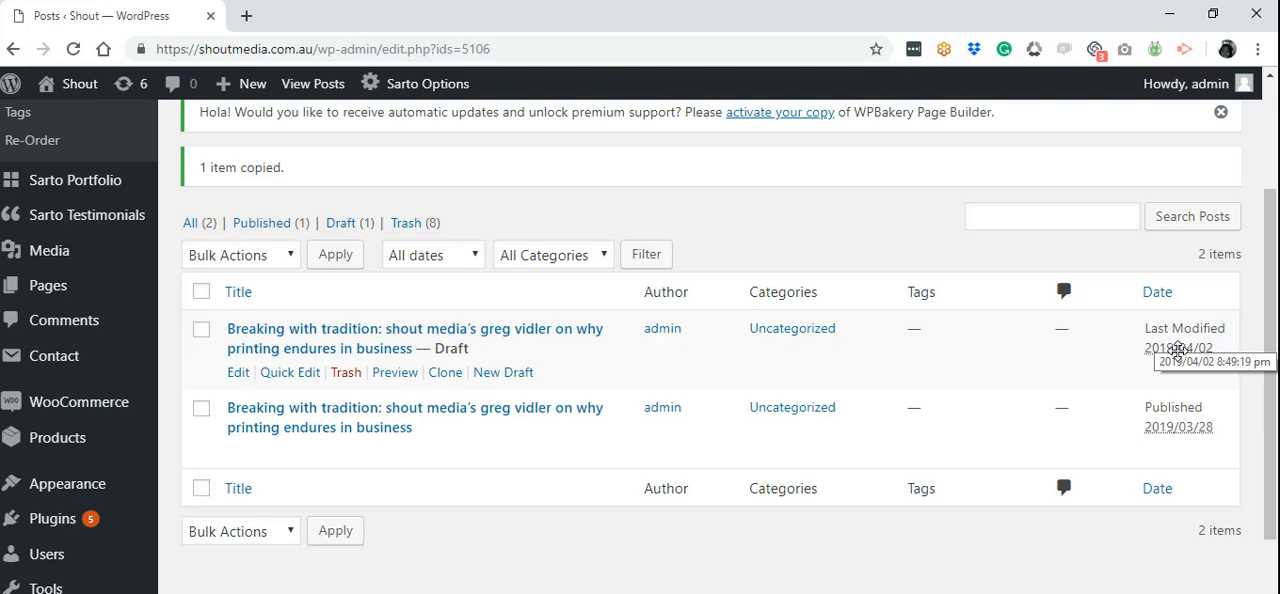
mouse_move(251, 395)
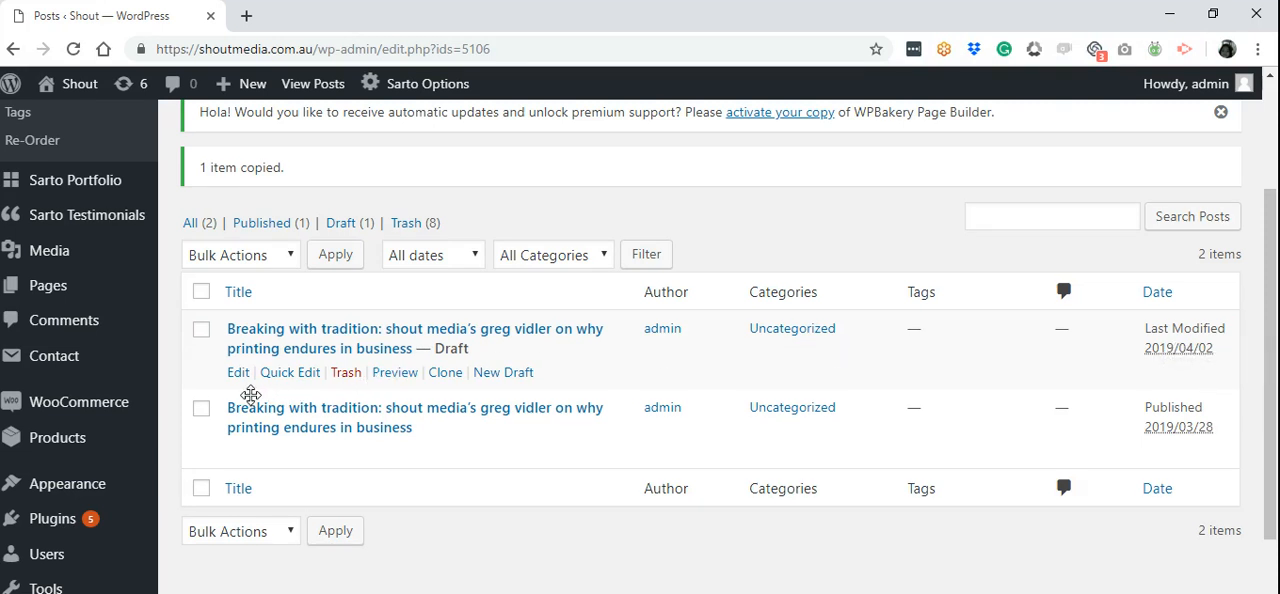
click(238, 372)
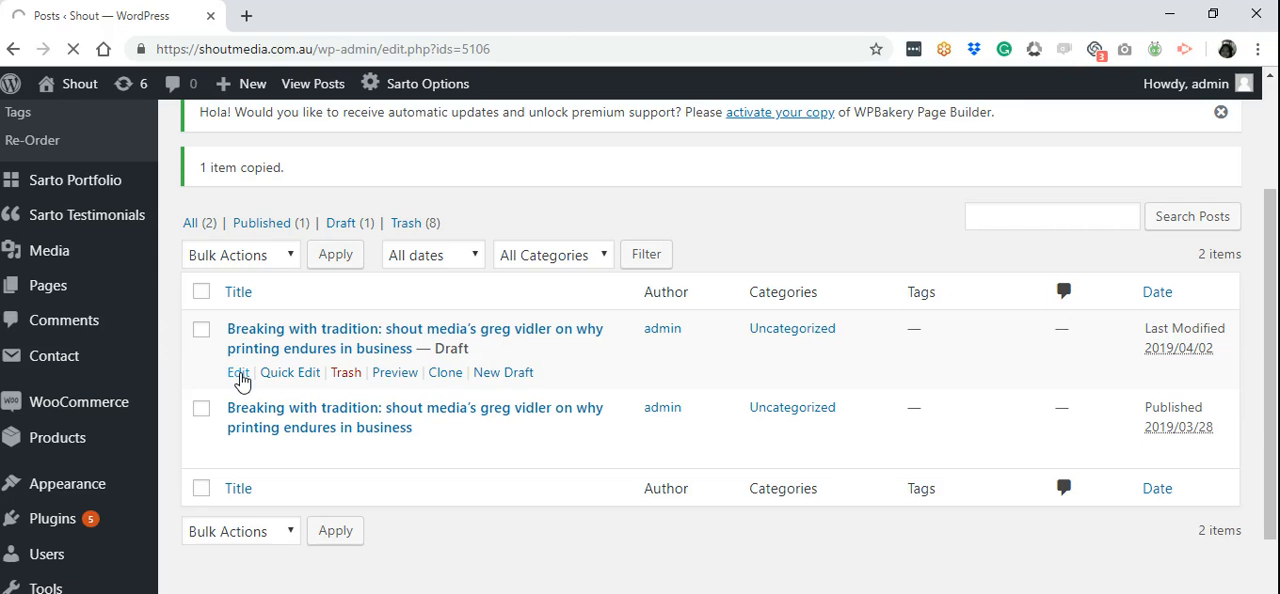
Step: Open the draft copy and replace its title with 'new title blogs'
click(238, 371)
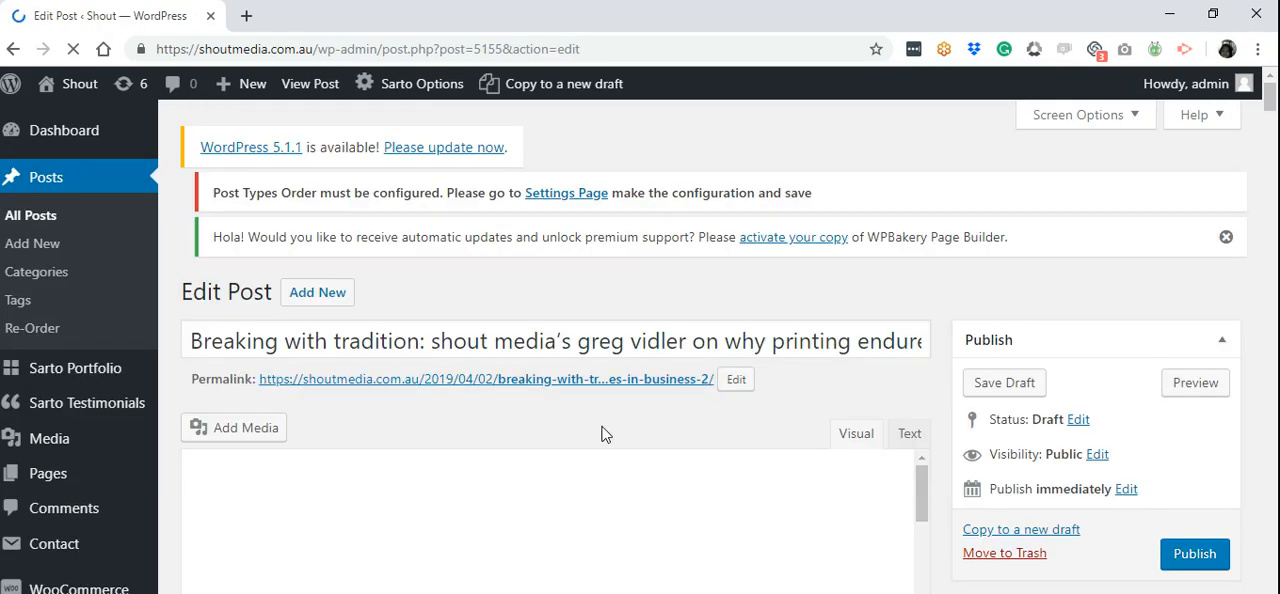
triple_click(555, 341)
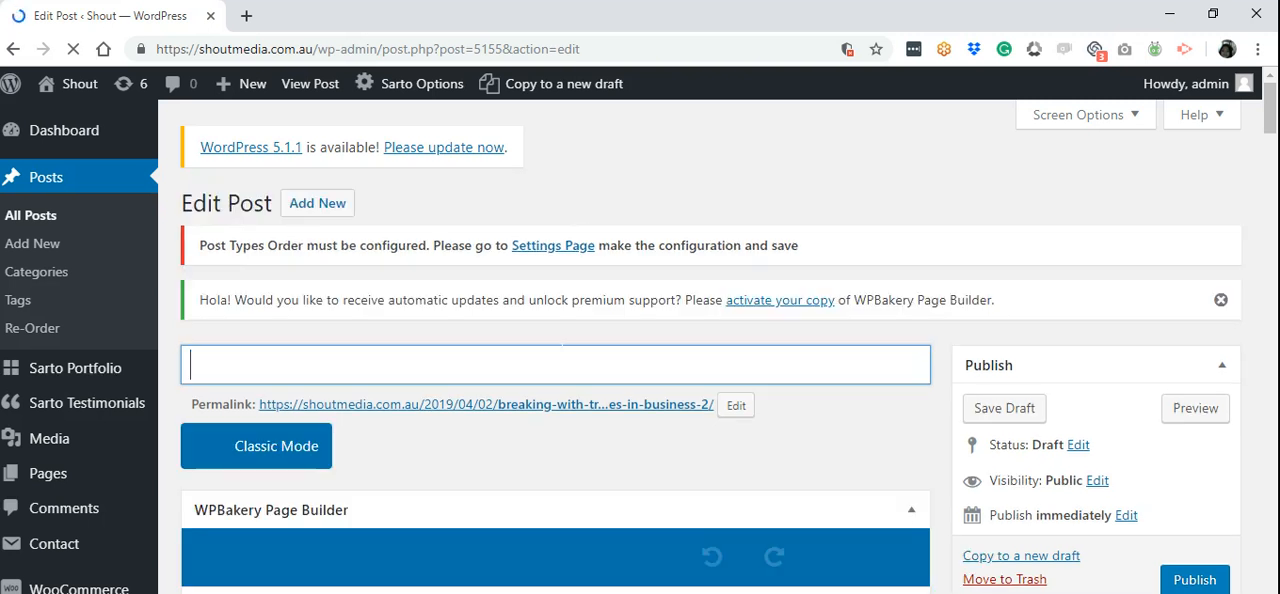
text(new T)
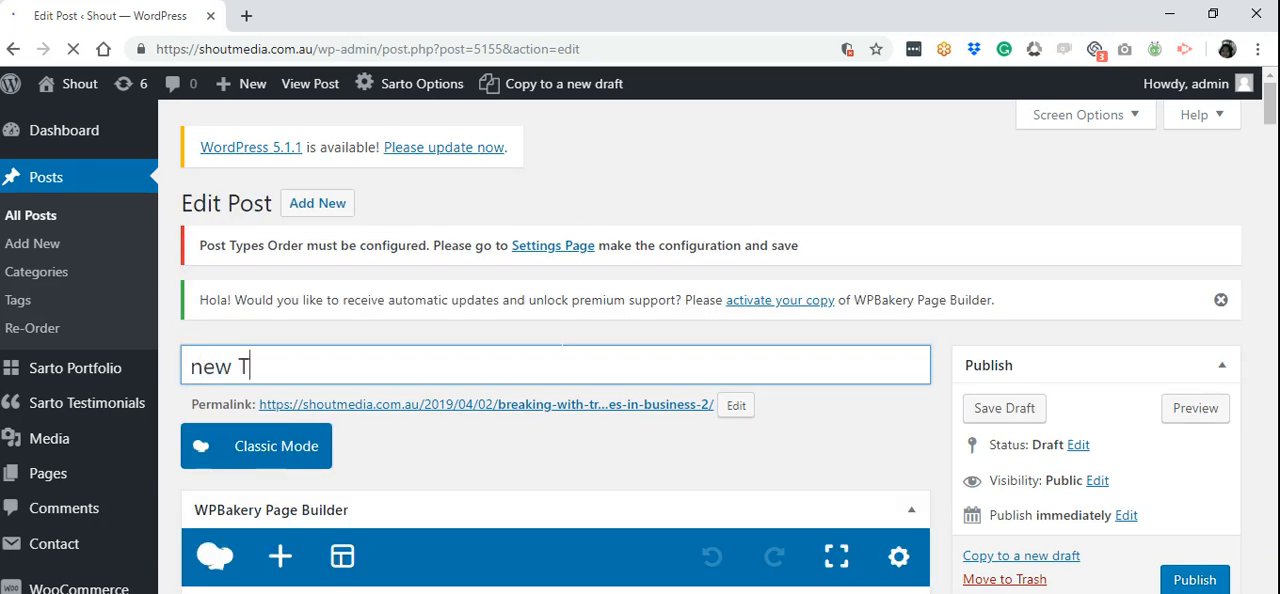
key(Backspace)
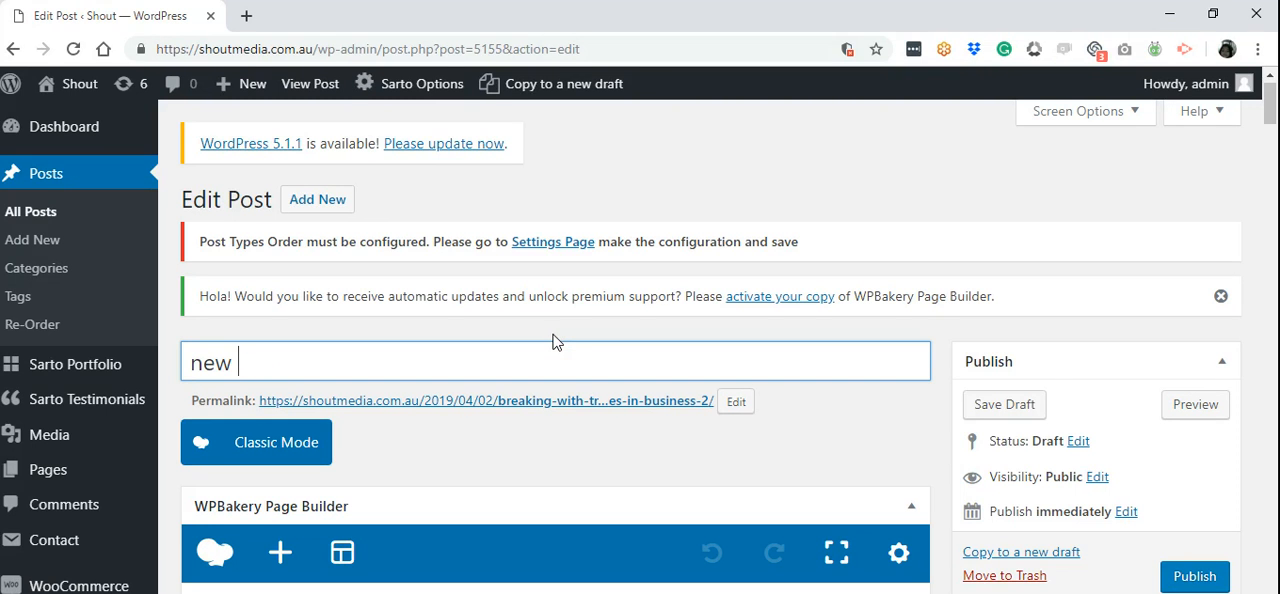
text(title blog)
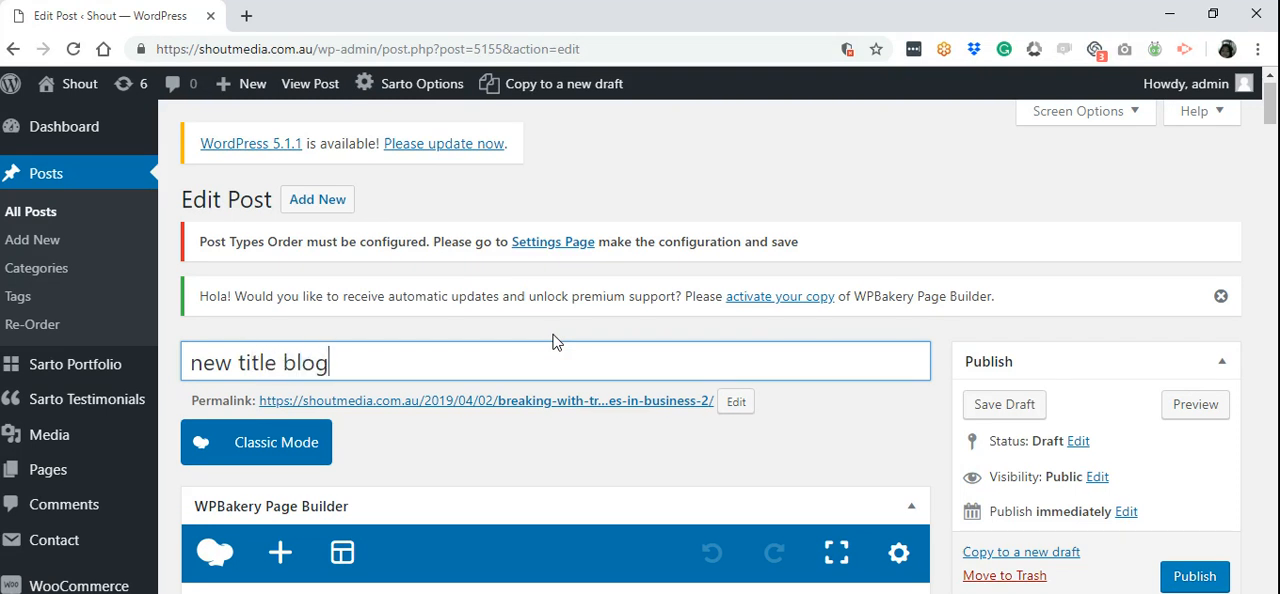
text(s)
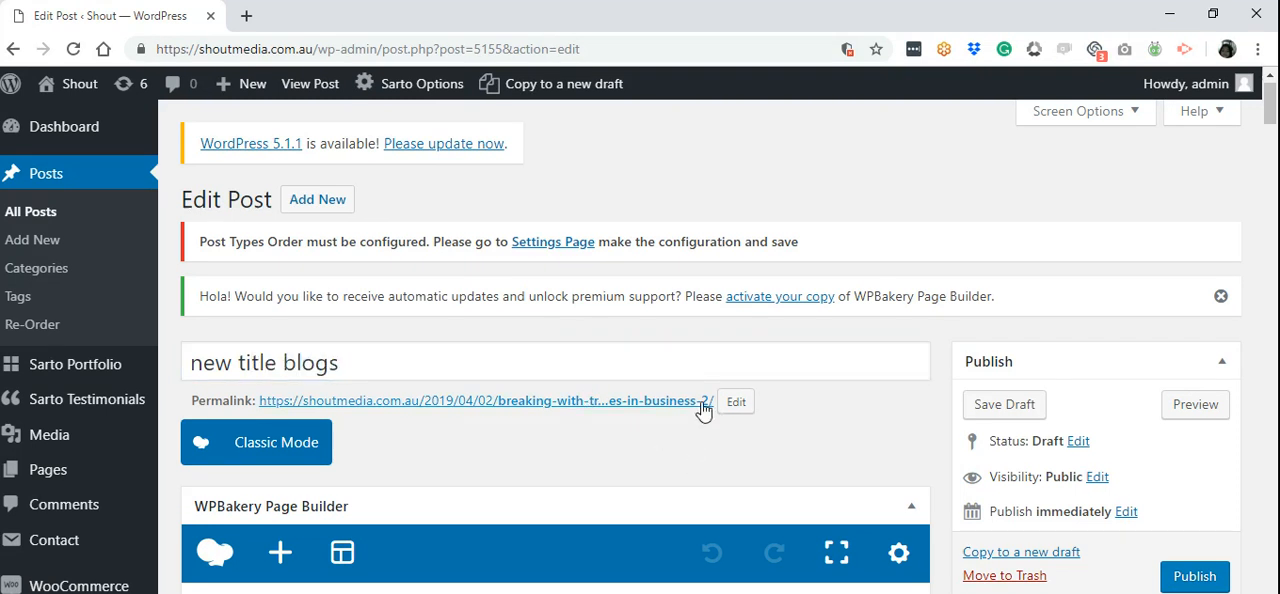
Step: Replace the permalink slug with 'new-title-blogs' and confirm it
click(736, 401)
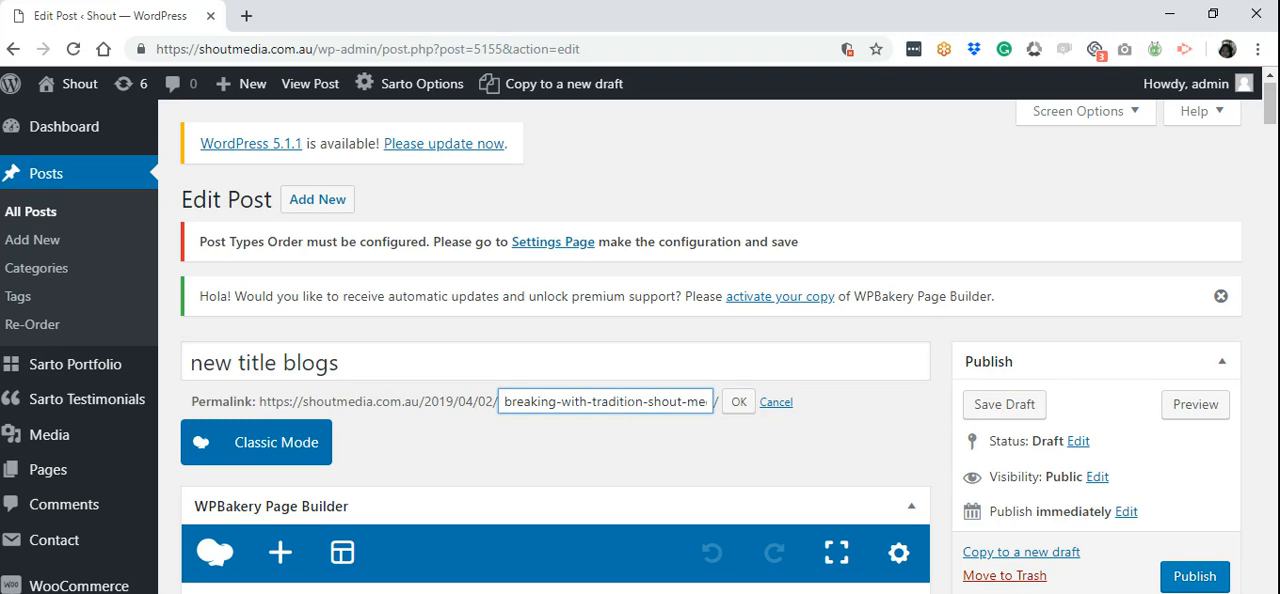
triple_click(604, 401)
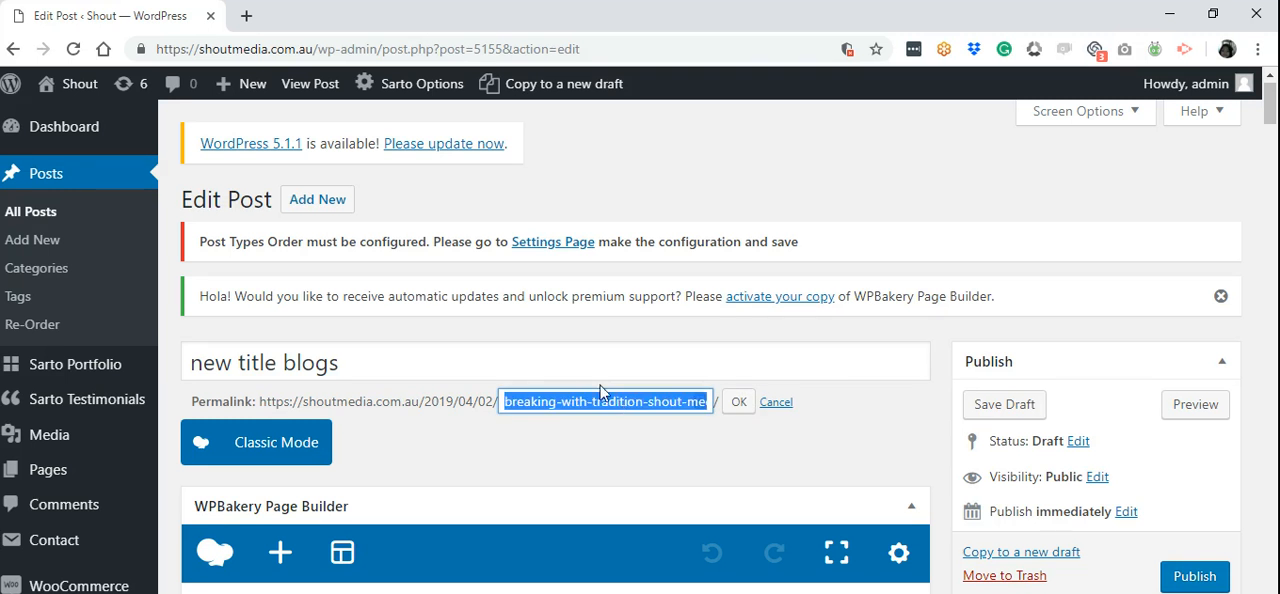
text(new-l)
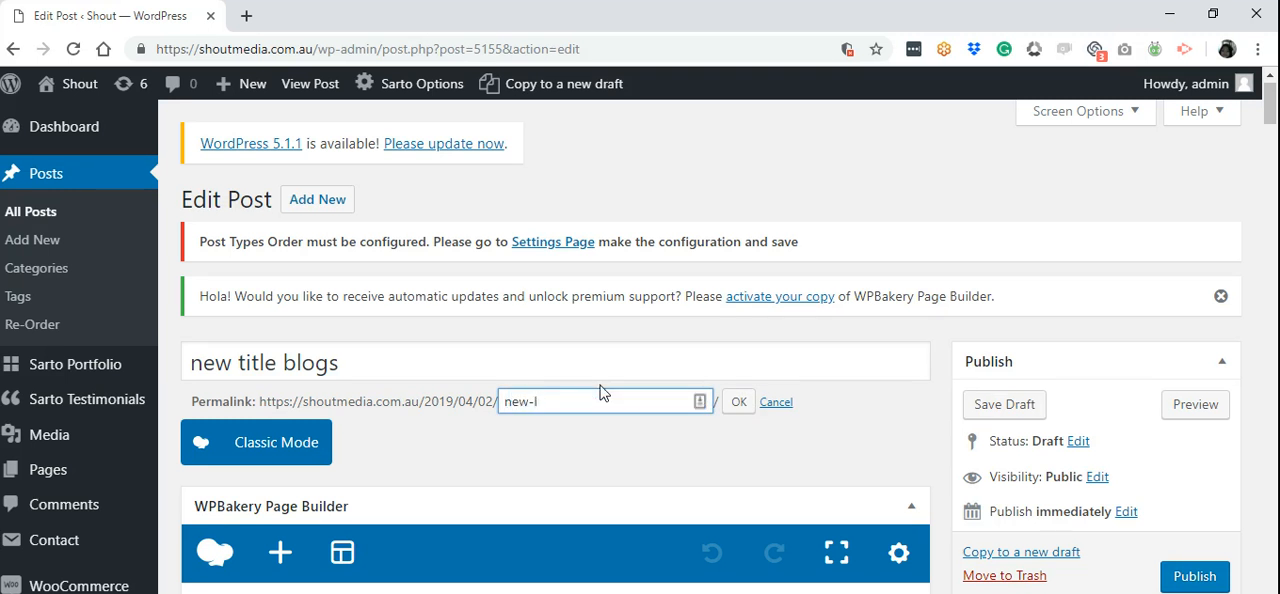
text(ti)
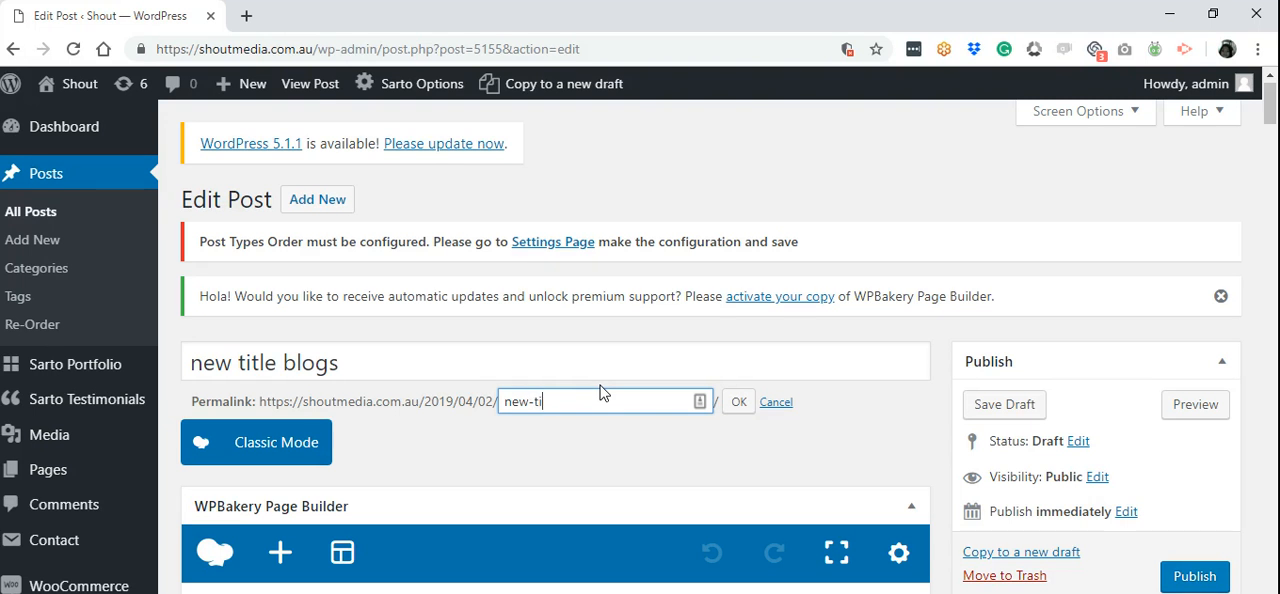
text(tle-blogs)
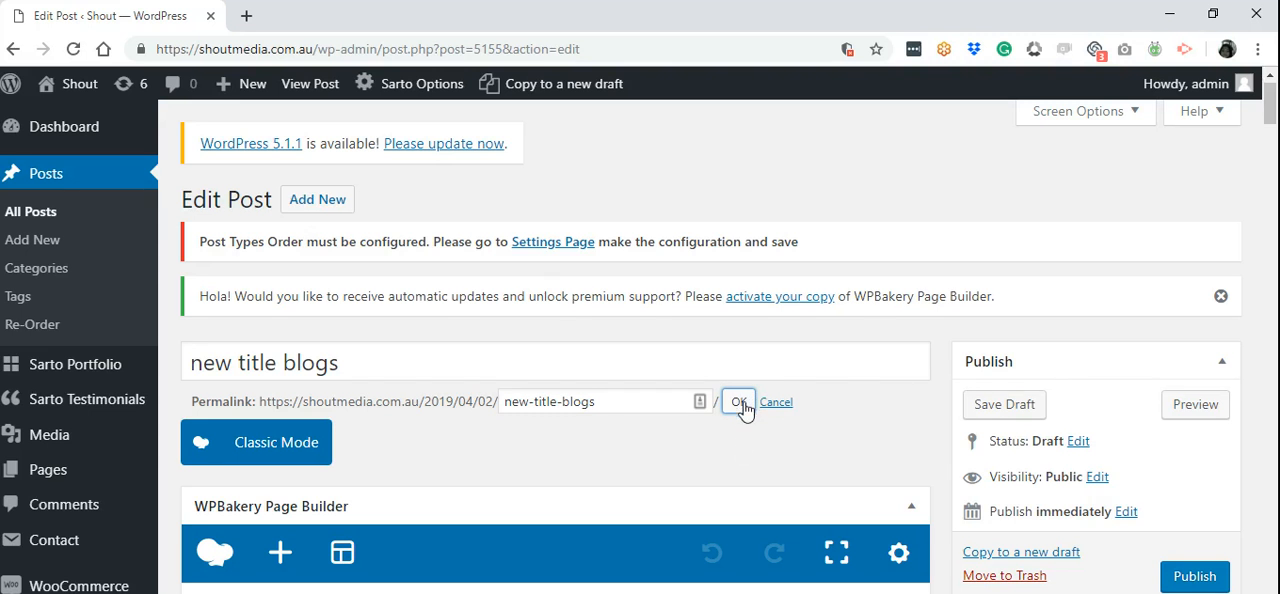
click(739, 401)
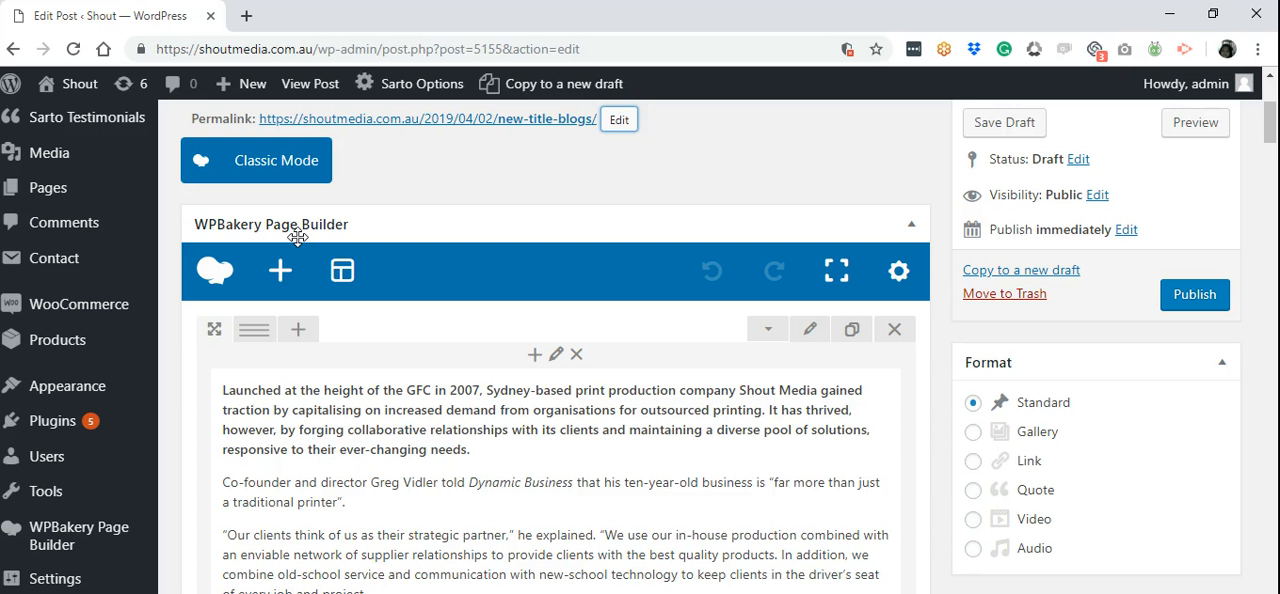
mouse_move(405, 232)
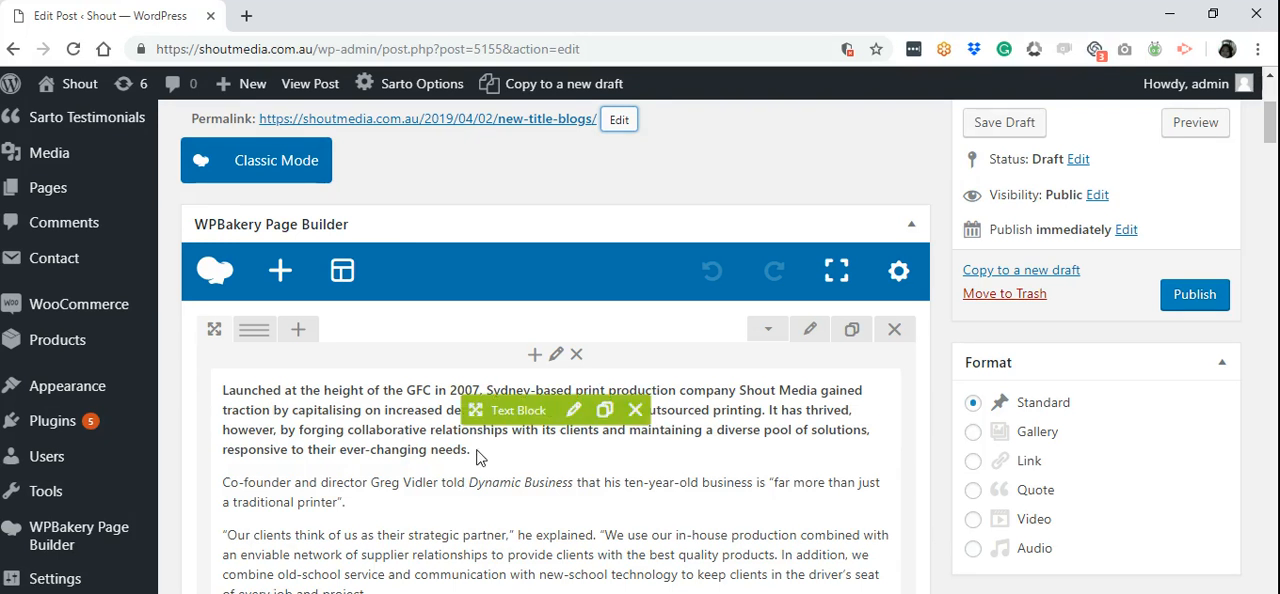
scroll(up, 3)
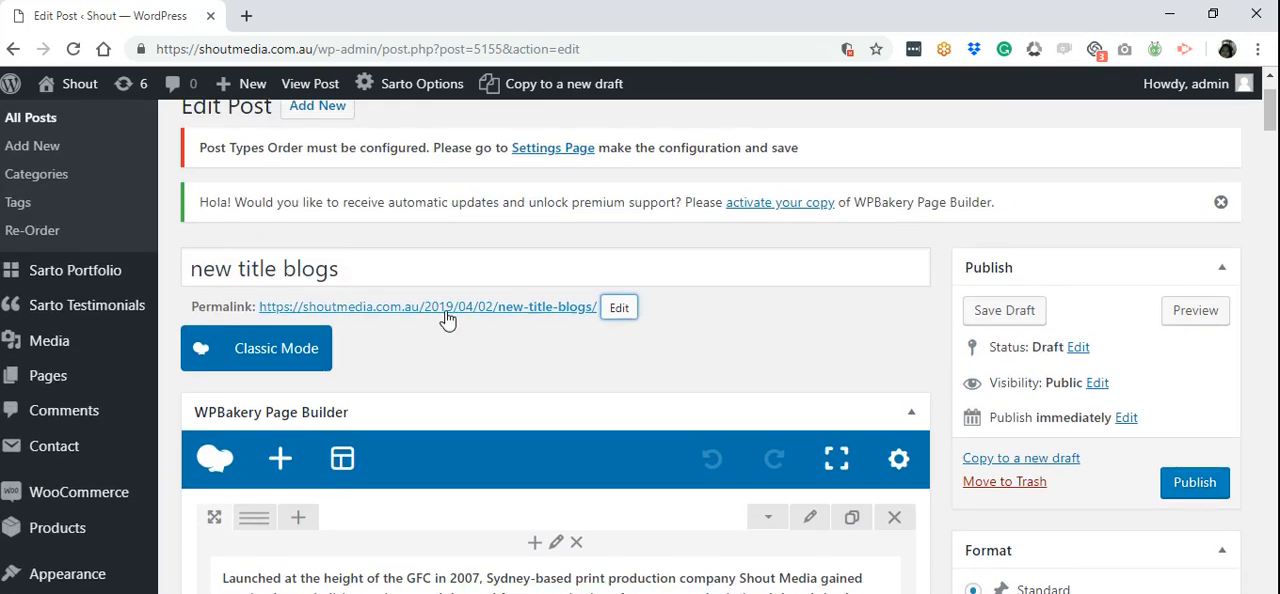
Step: Preview the draft from its permalink in a new tab and scroll through the article
click(427, 307)
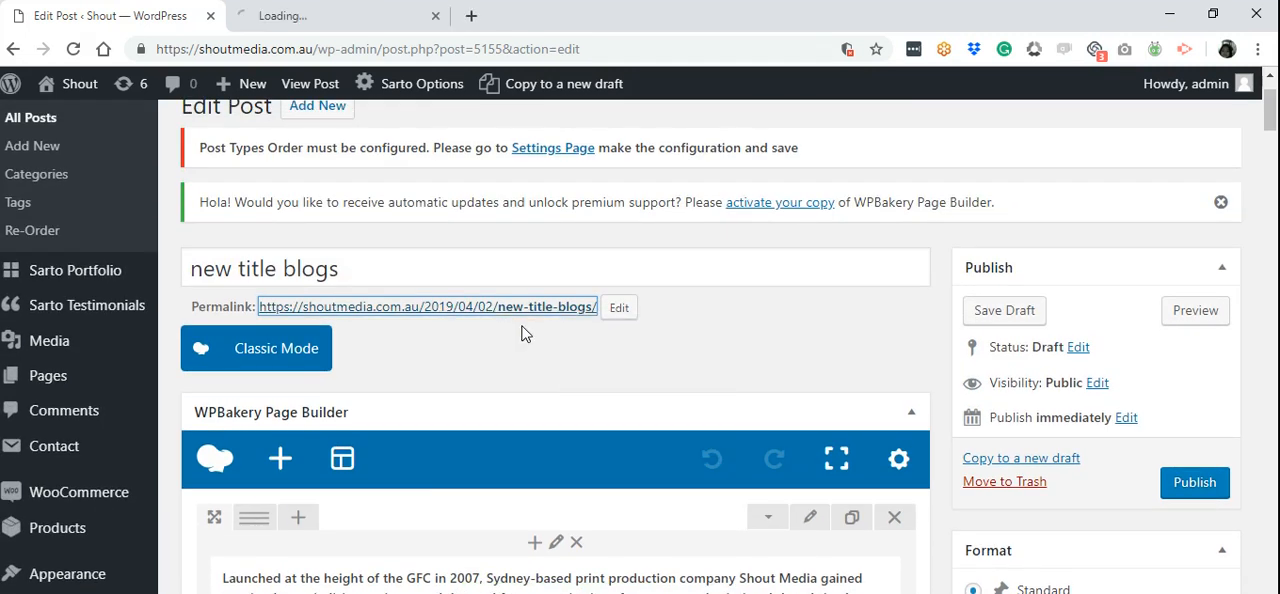
click(1195, 310)
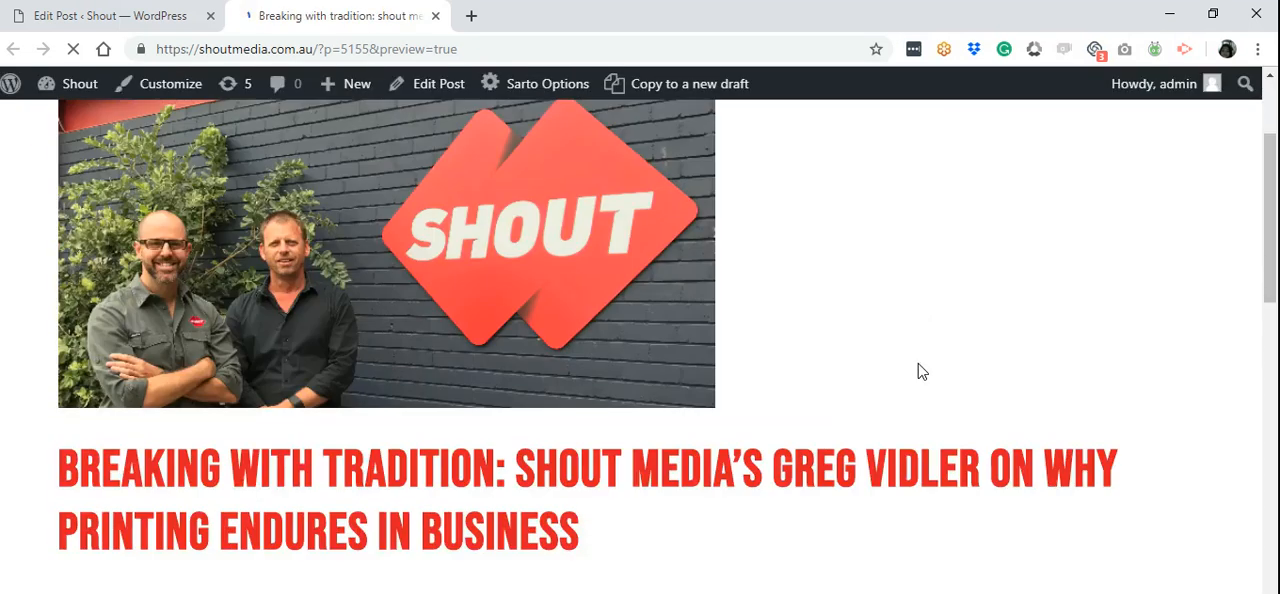
scroll(down, 3)
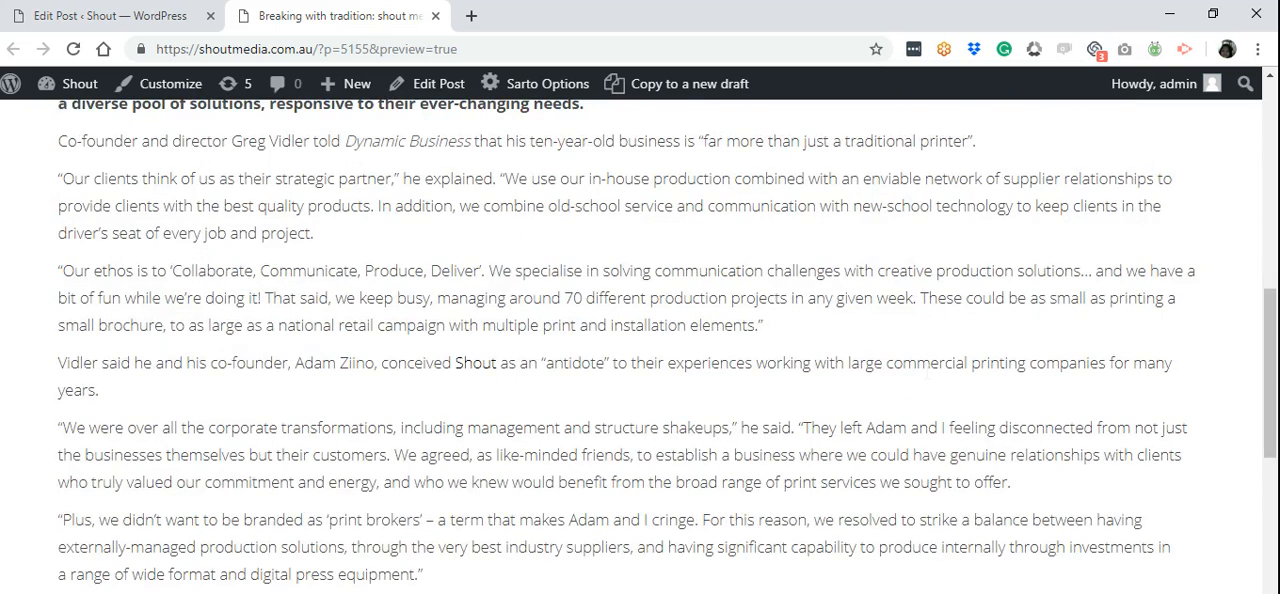
scroll(up, 3)
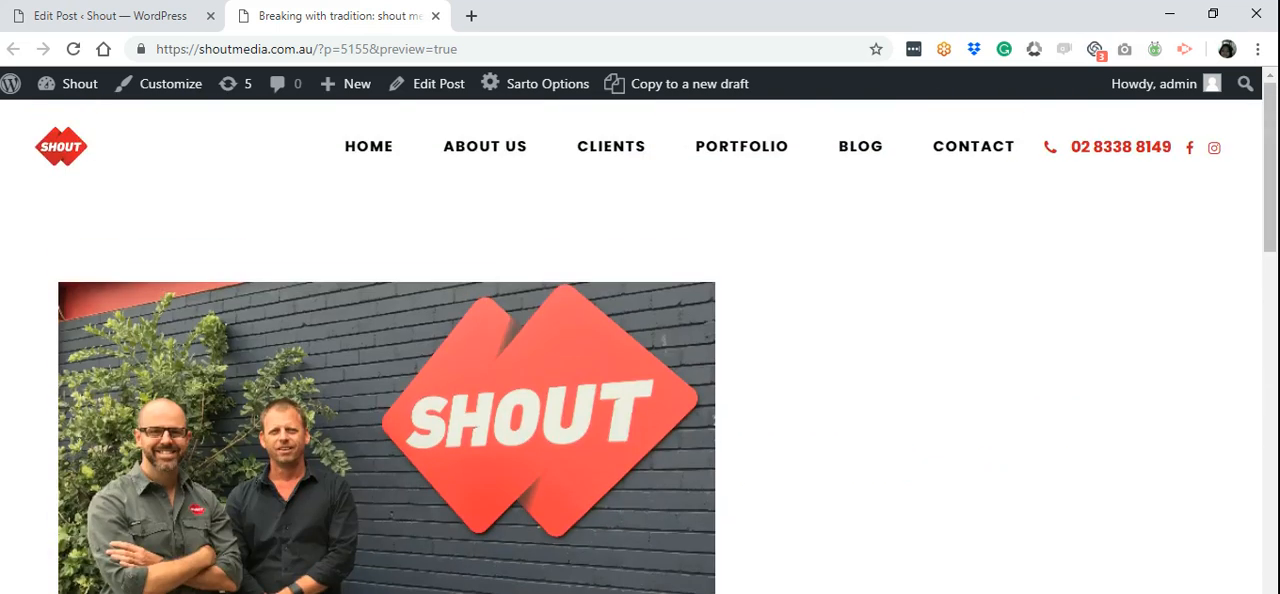
Step: Switch back to the Edit Post tab and scroll down to the Text Block
click(438, 83)
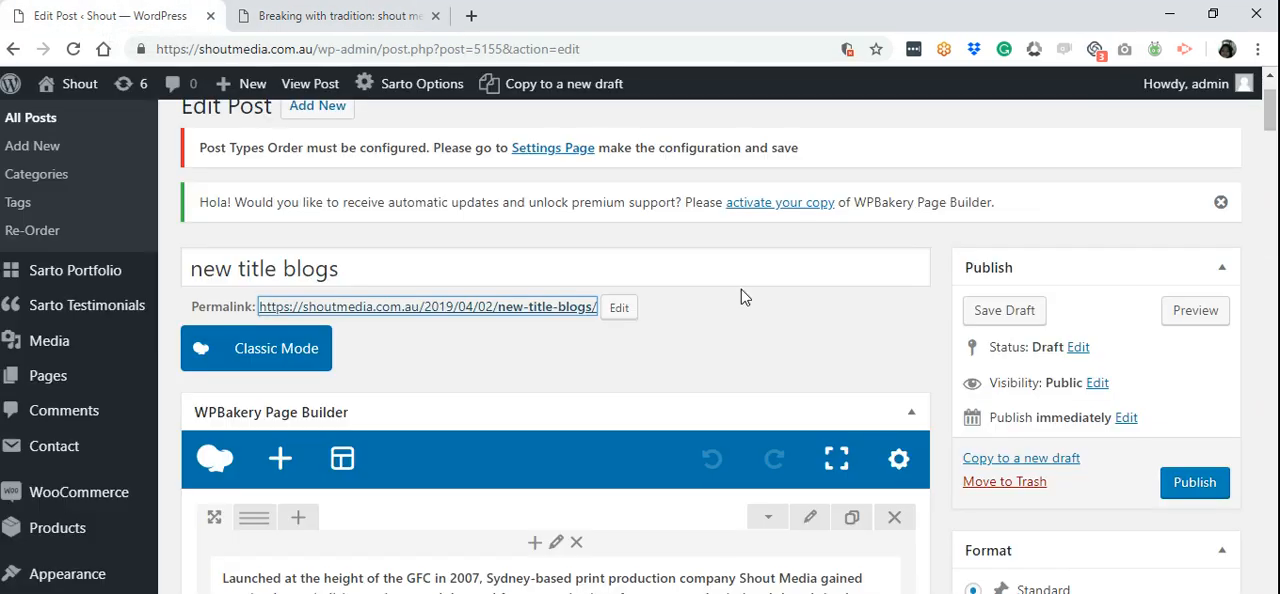
scroll(down, 3)
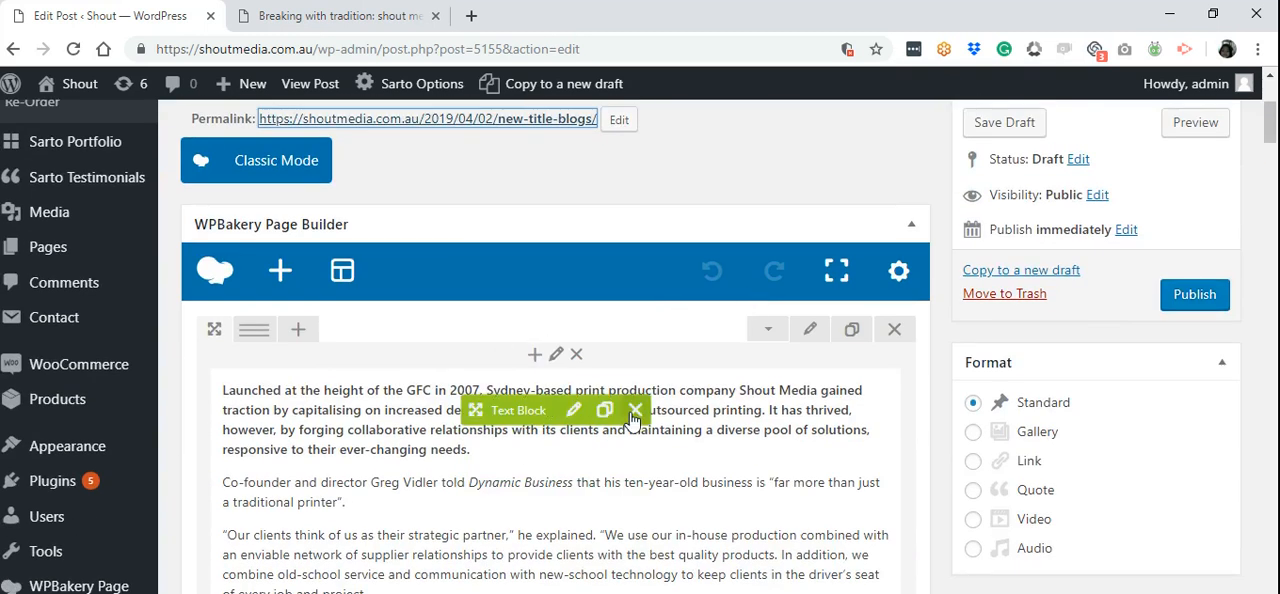
mouse_move(475, 447)
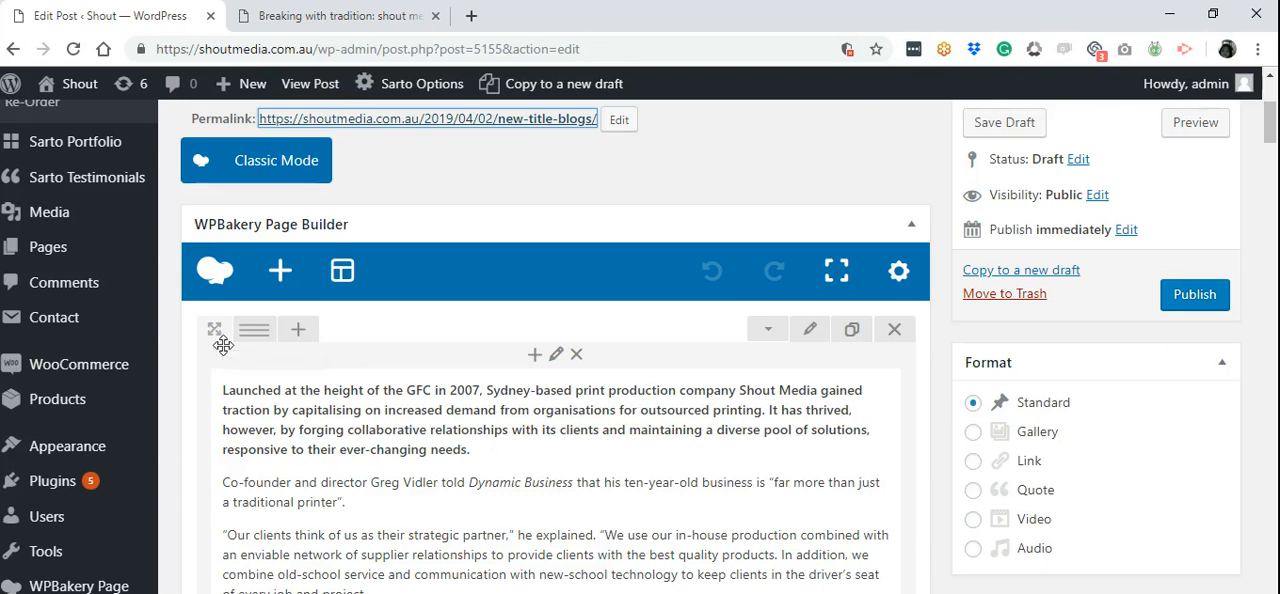
mouse_move(217, 330)
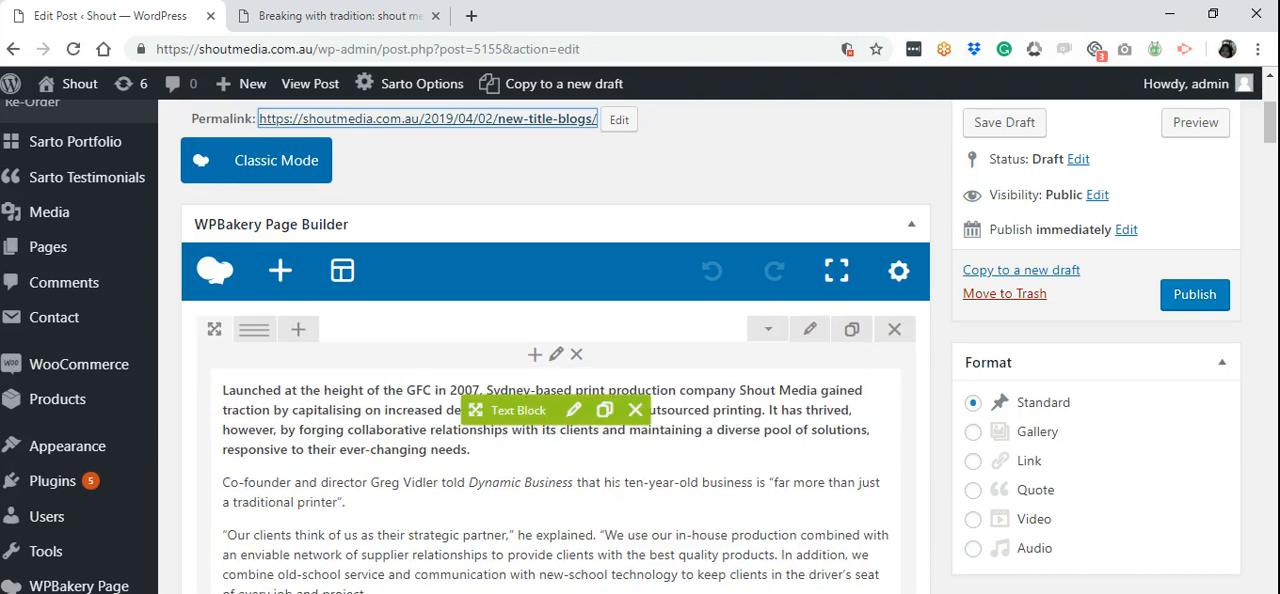
mouse_move(573, 410)
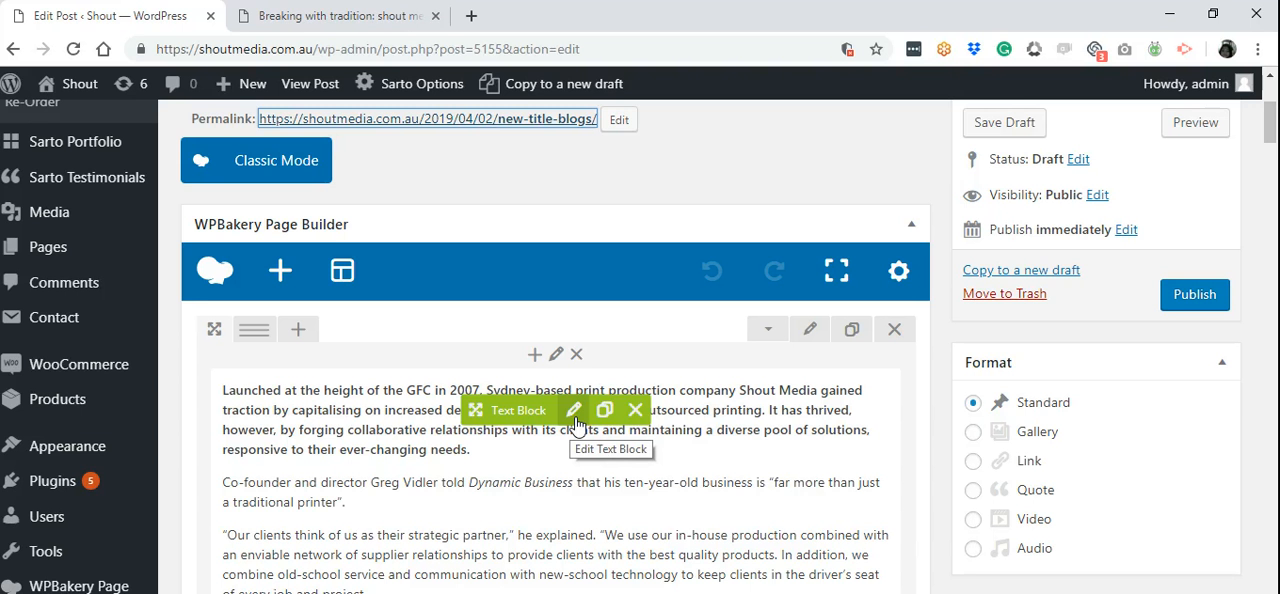
Step: Open the Text Block settings and work on the 'new service offerings… procurement' passage
click(574, 410)
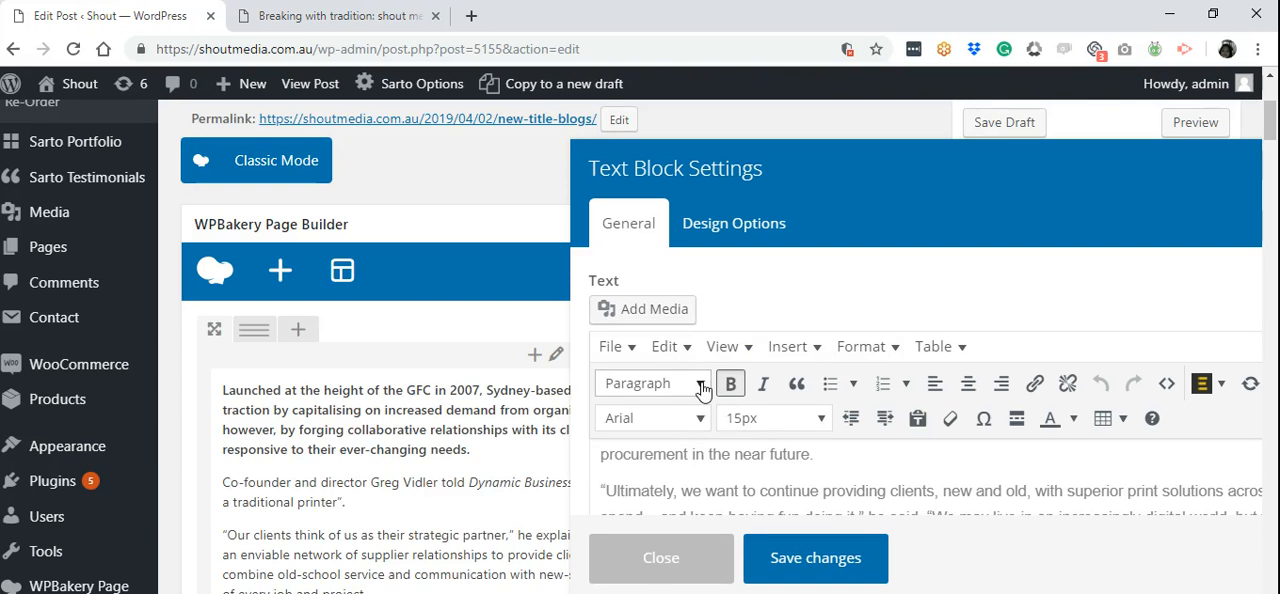
click(650, 383)
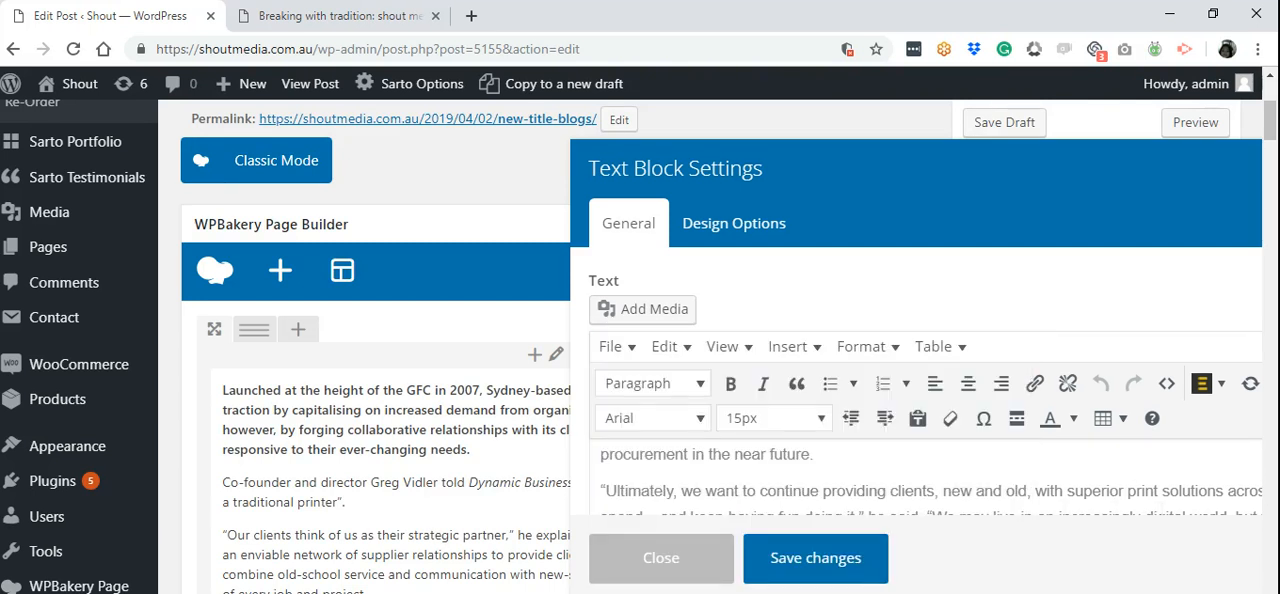
mouse_move(763, 384)
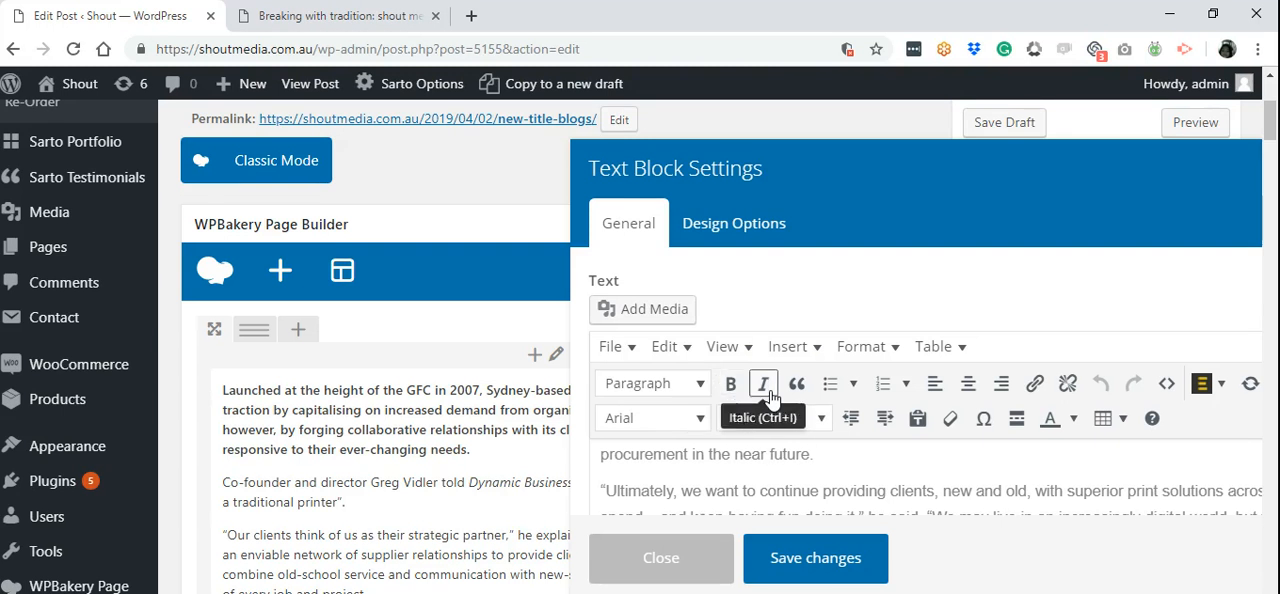
mouse_move(796, 383)
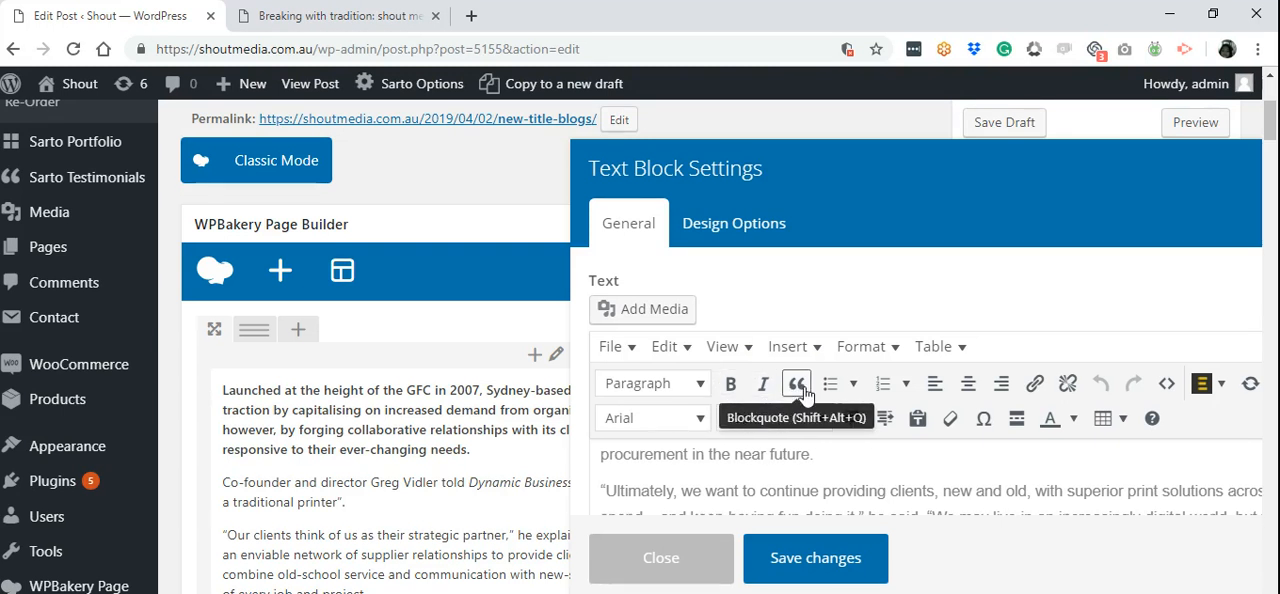
mouse_move(908, 383)
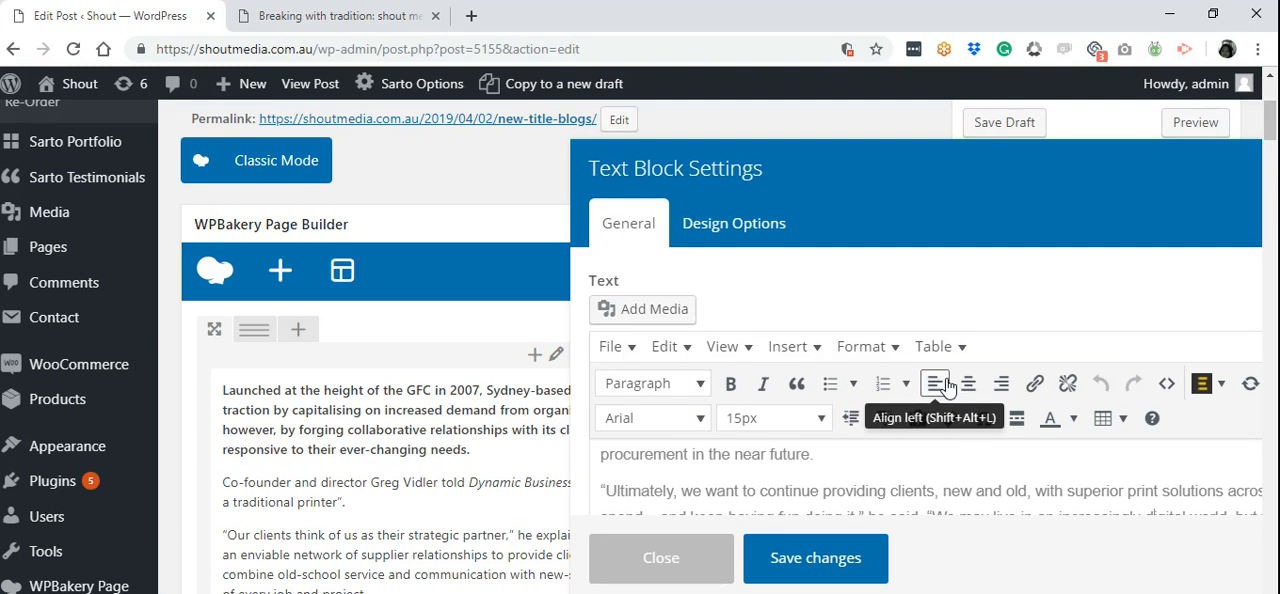
mouse_move(1034, 383)
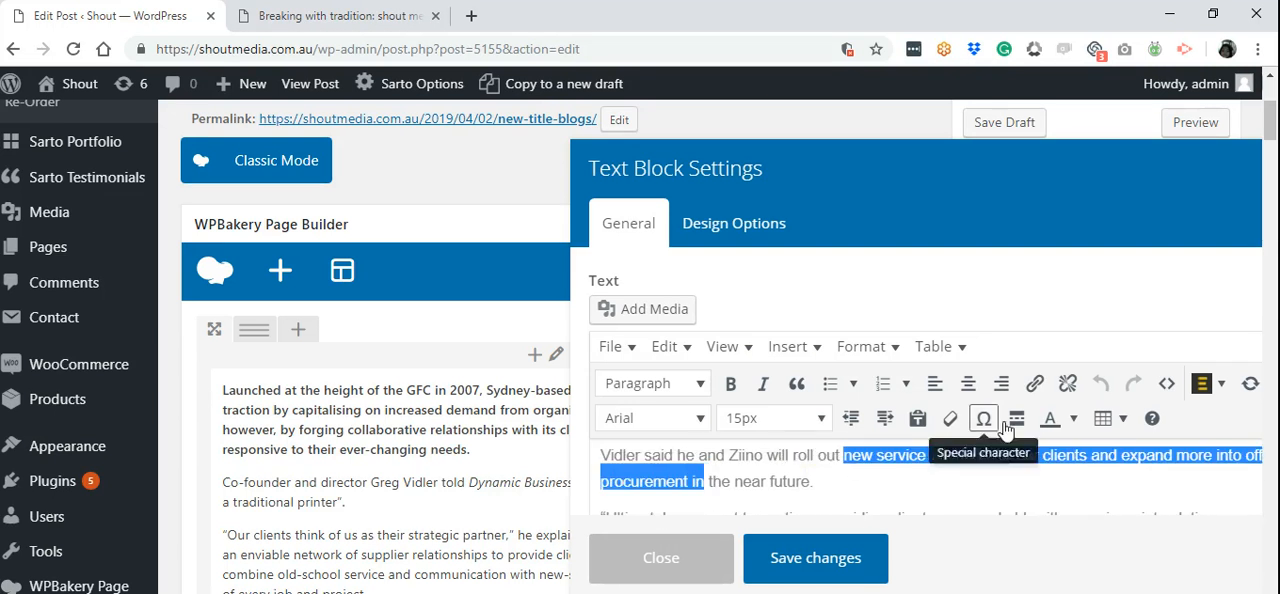
click(1034, 383)
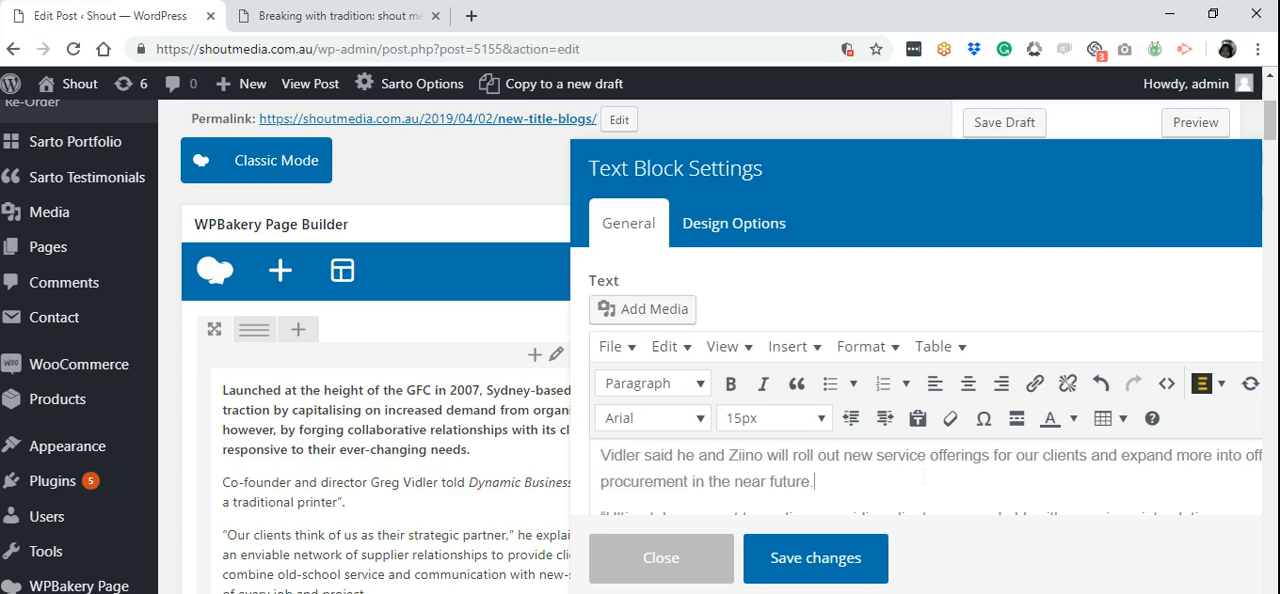
mouse_move(643, 309)
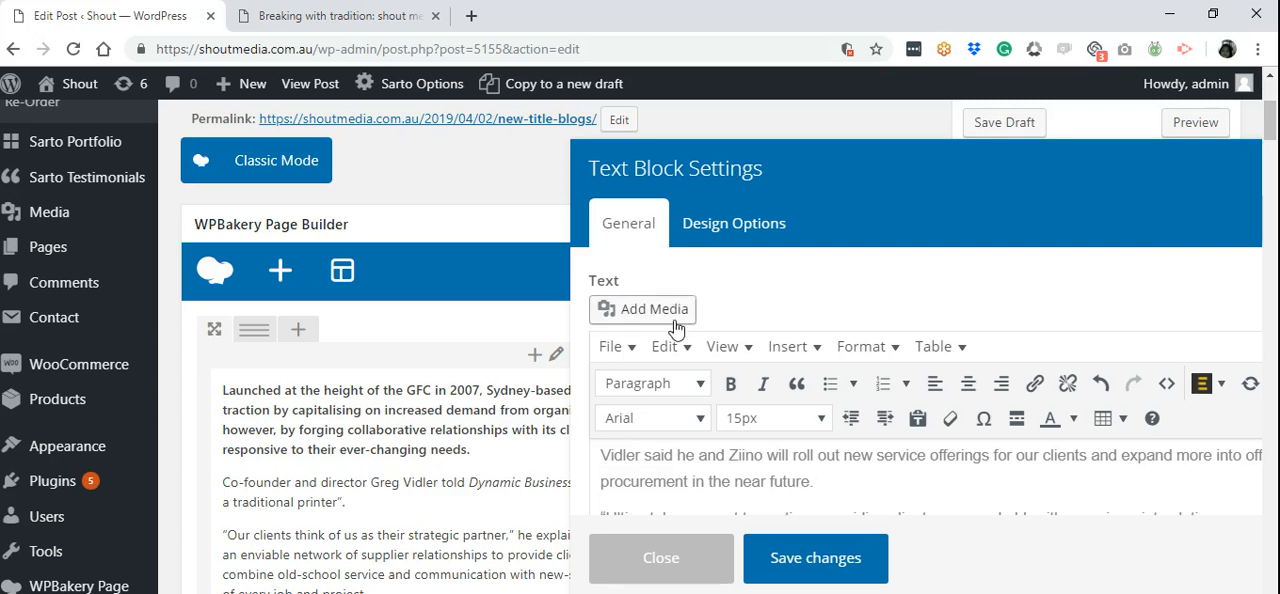
click(642, 308)
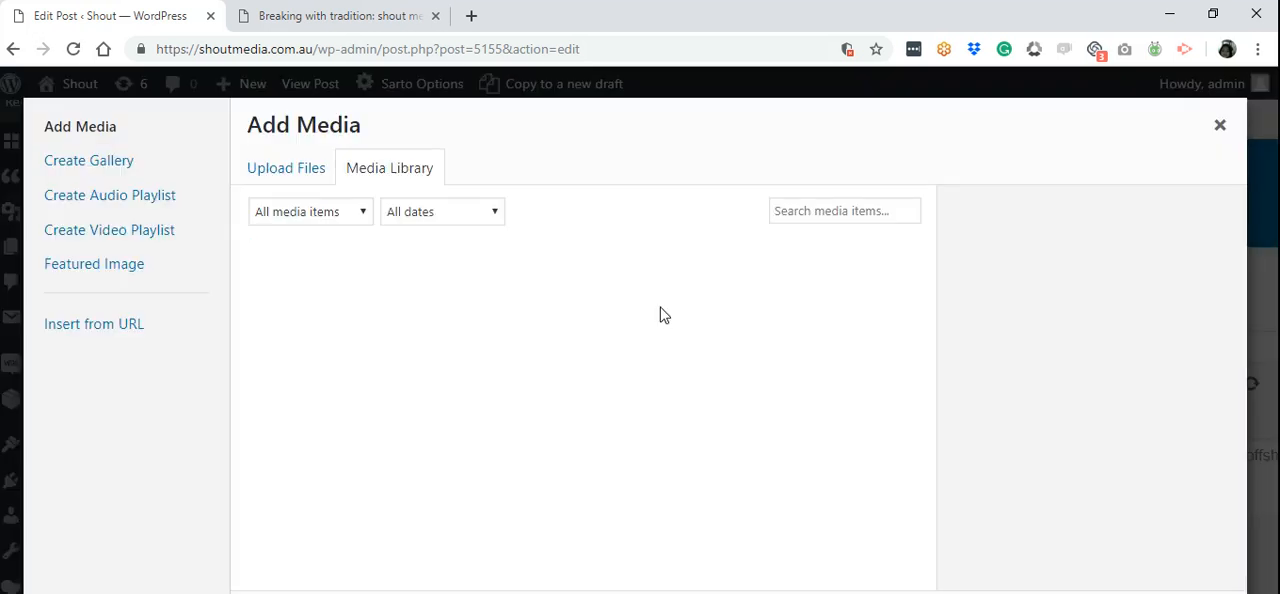
click(389, 167)
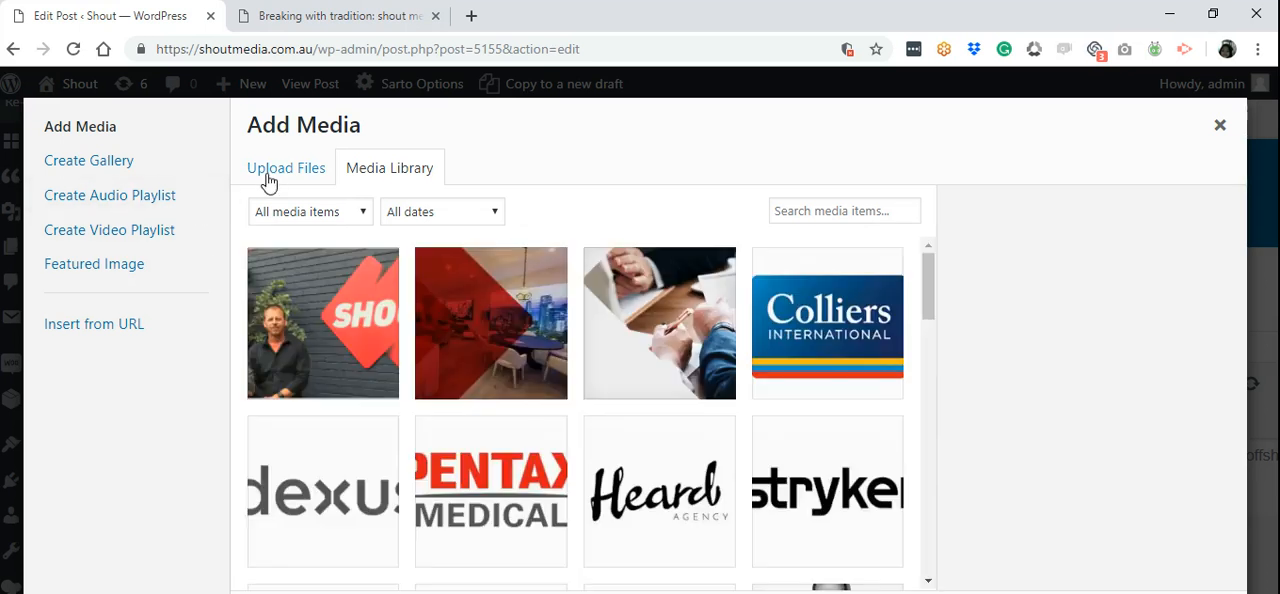
click(286, 167)
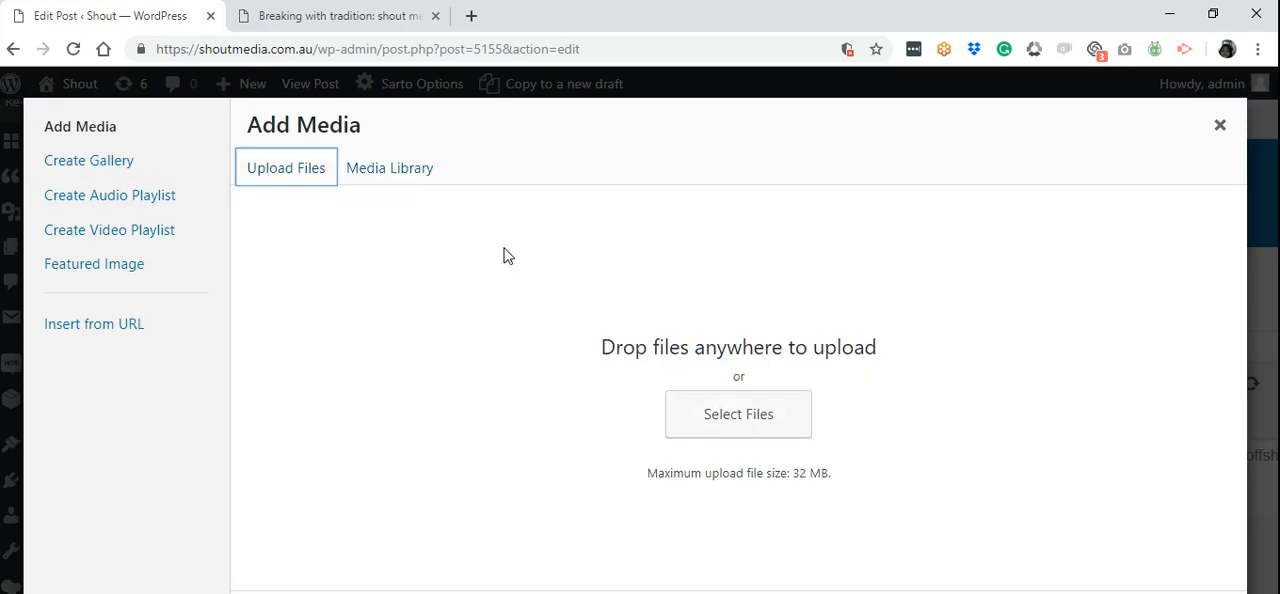
click(389, 167)
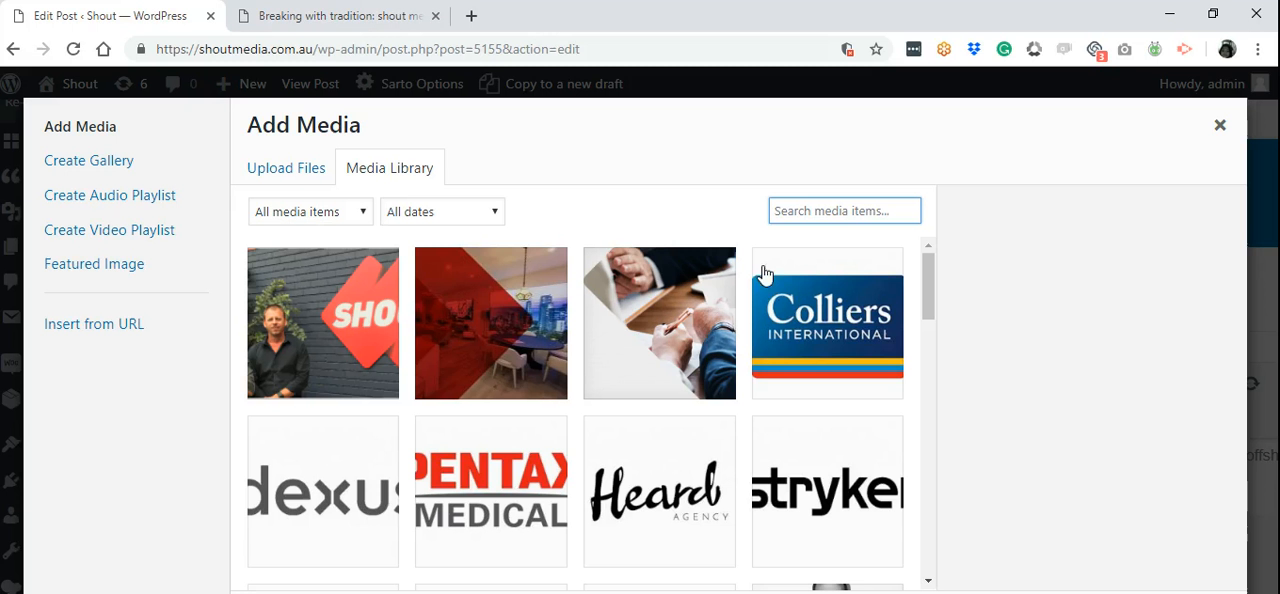
mouse_move(640, 396)
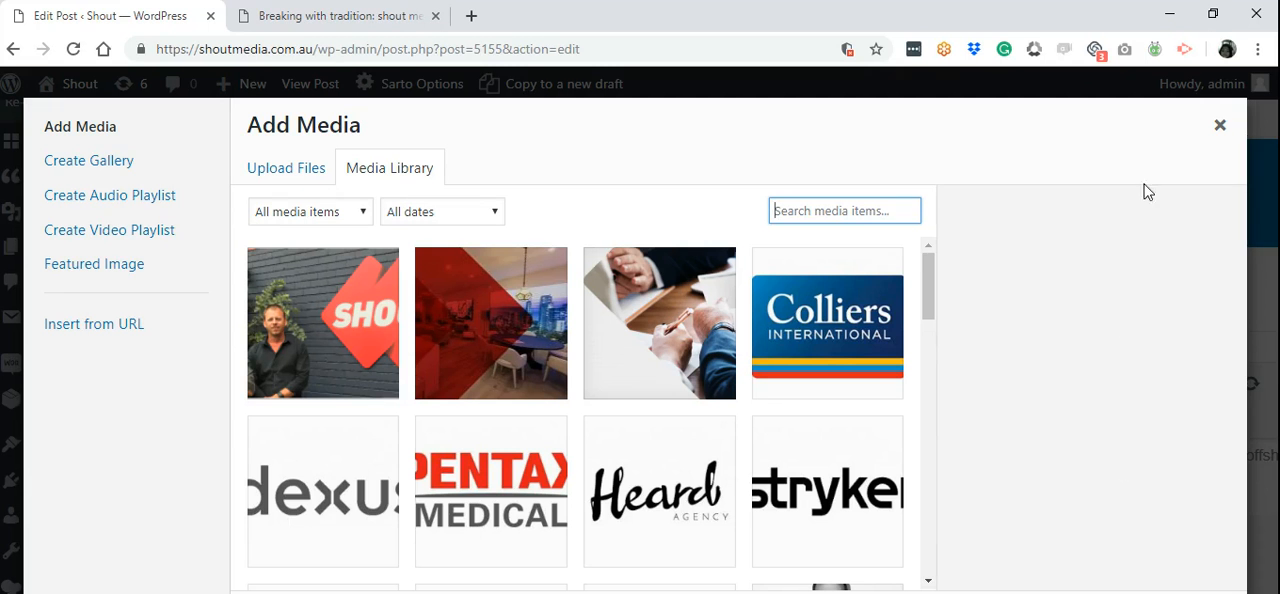
click(1219, 124)
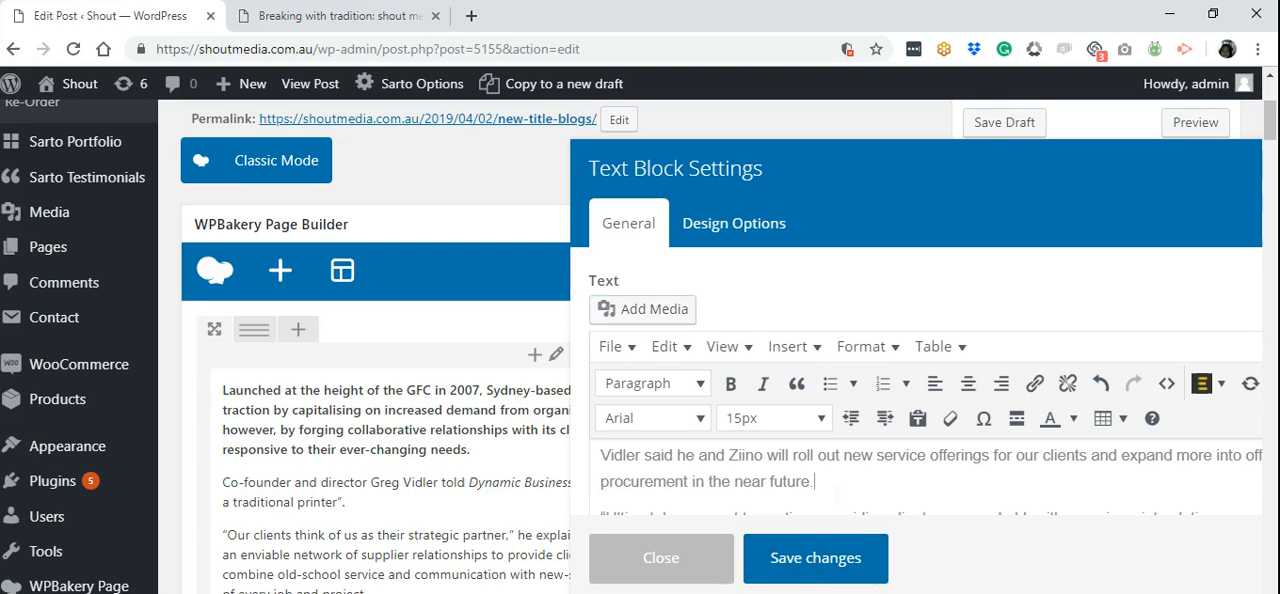
Step: Close the Text Block Settings panel and scroll back up the page builder area
click(660, 558)
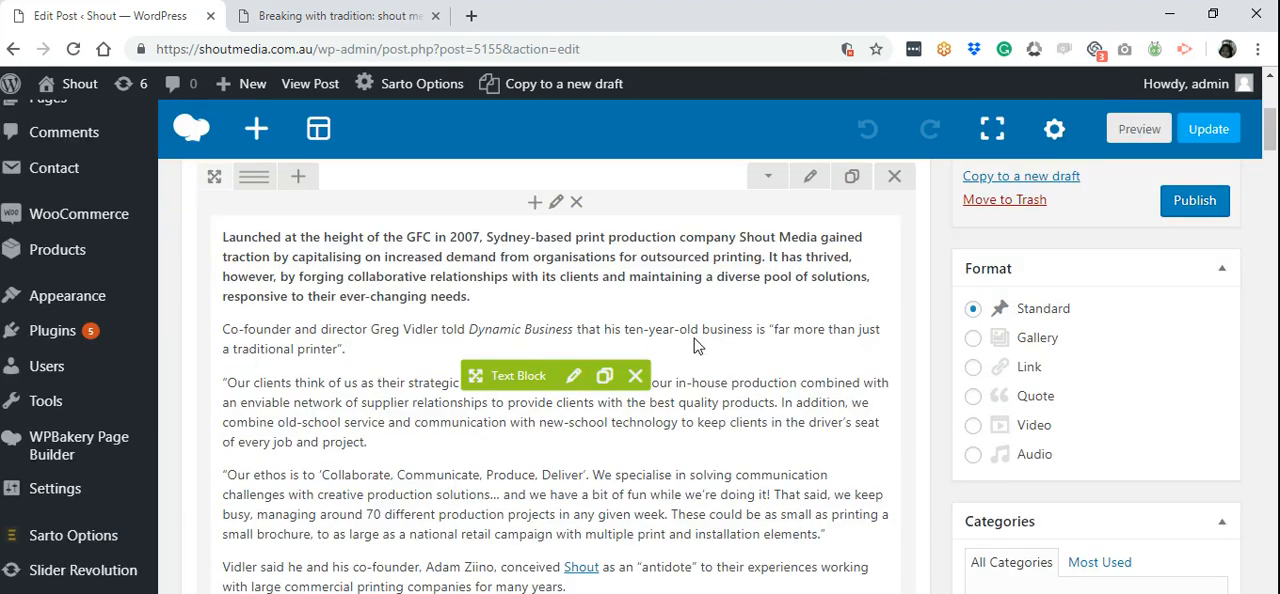
scroll(up, 3)
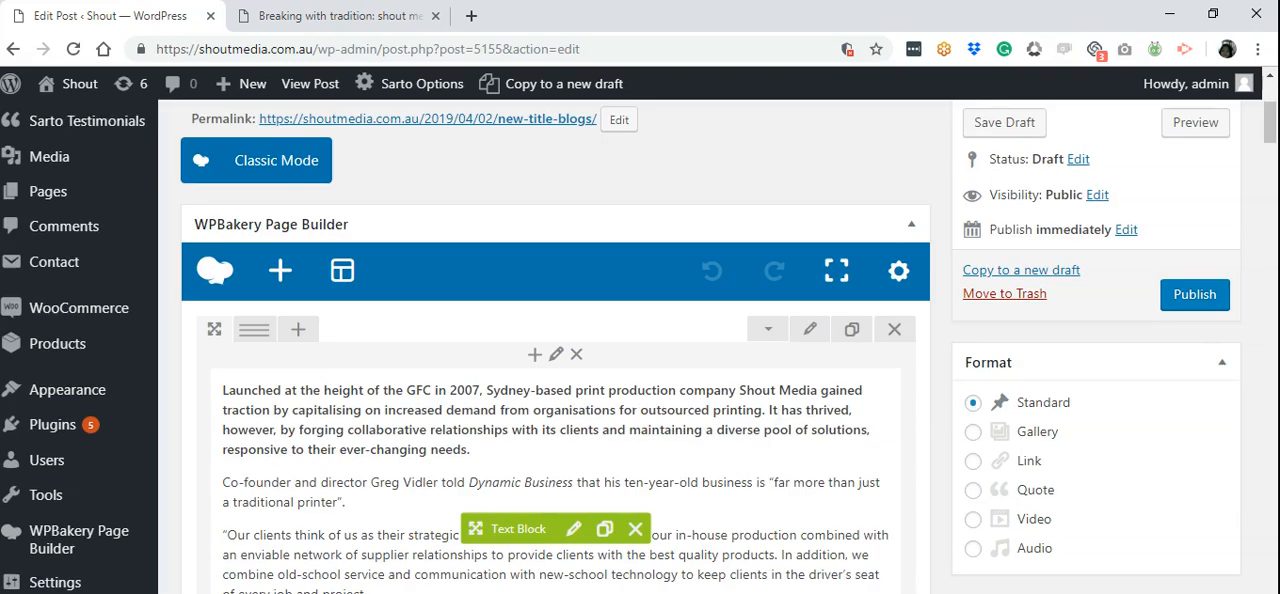
mouse_move(280, 270)
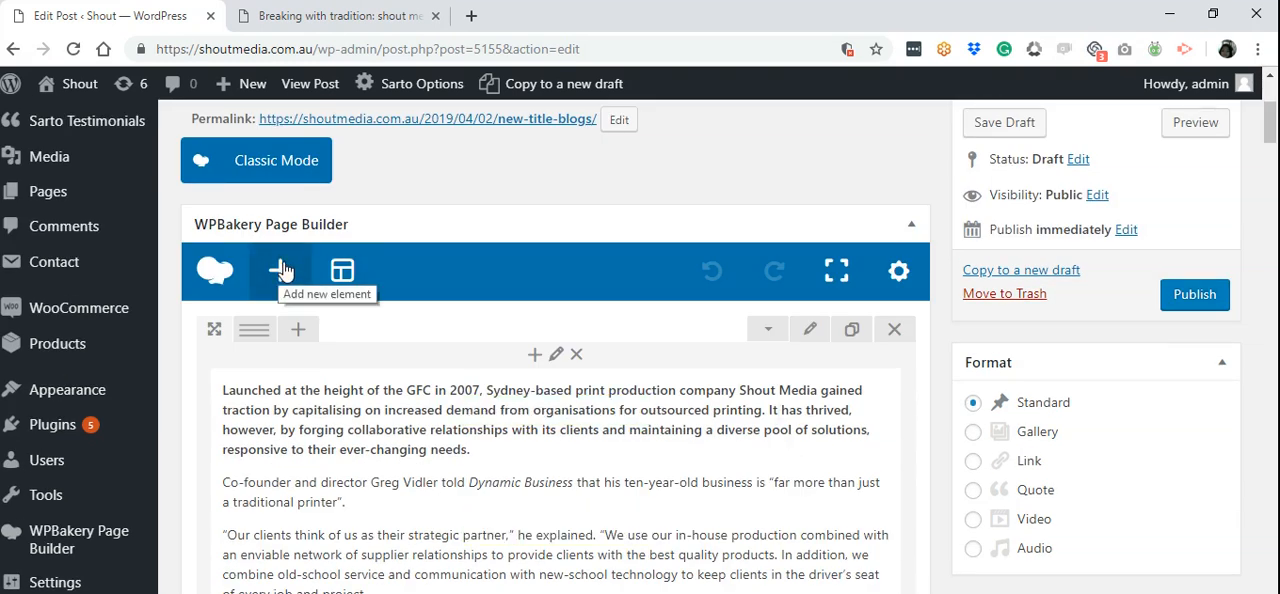
click(283, 270)
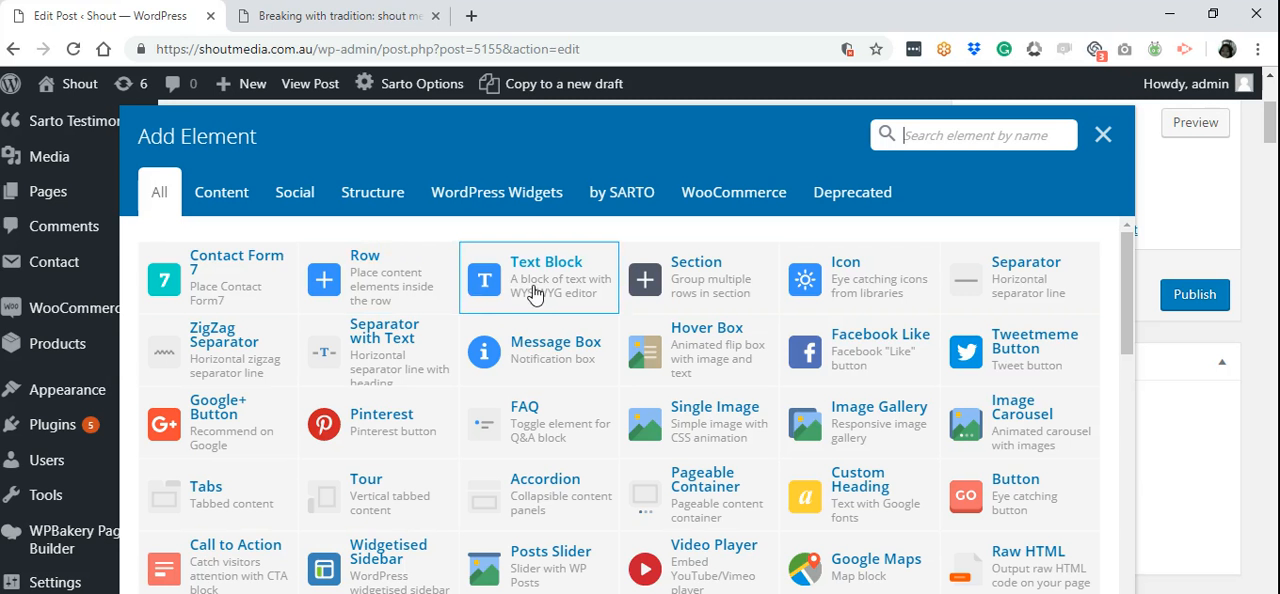
mouse_move(715, 300)
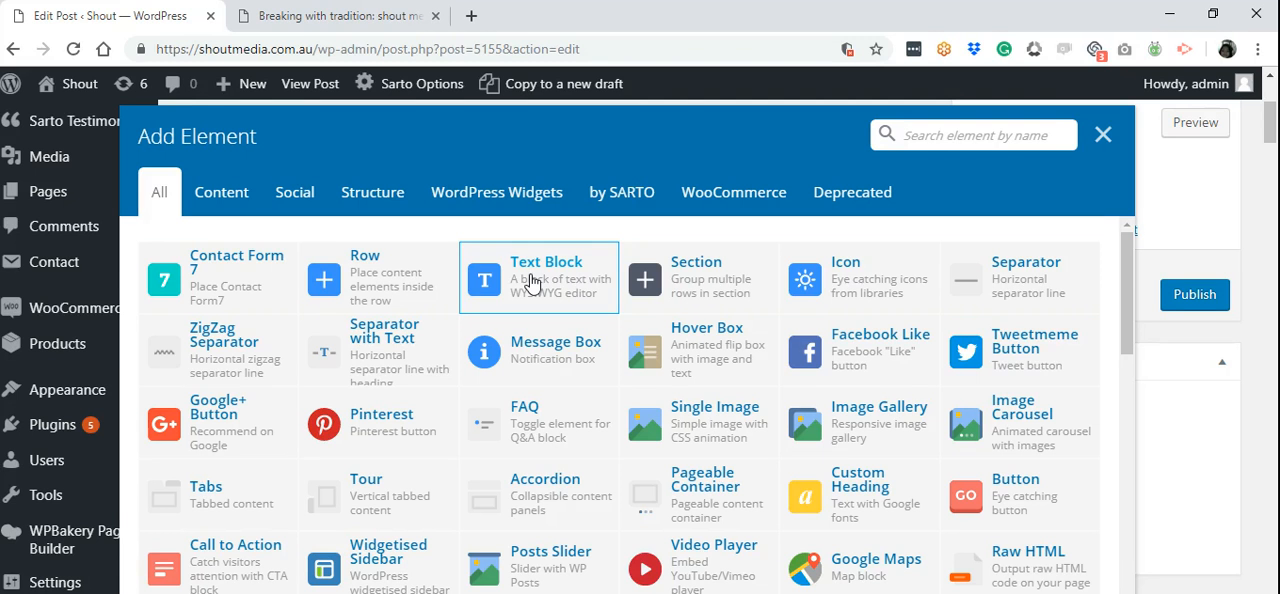
mouse_move(1112, 149)
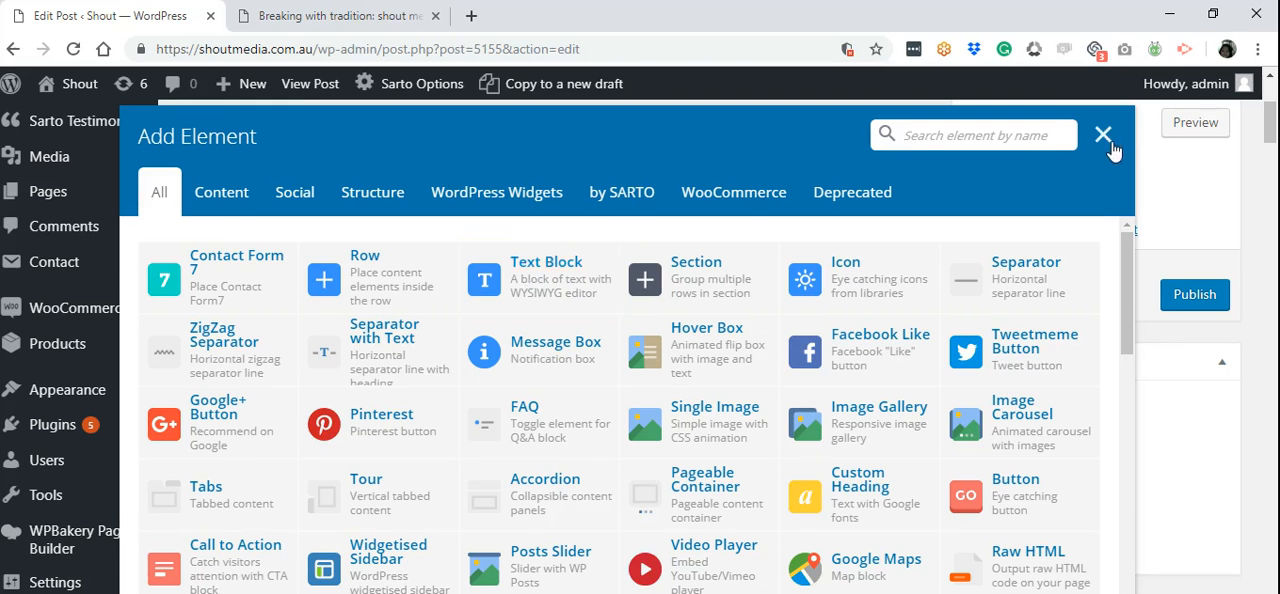
click(1103, 134)
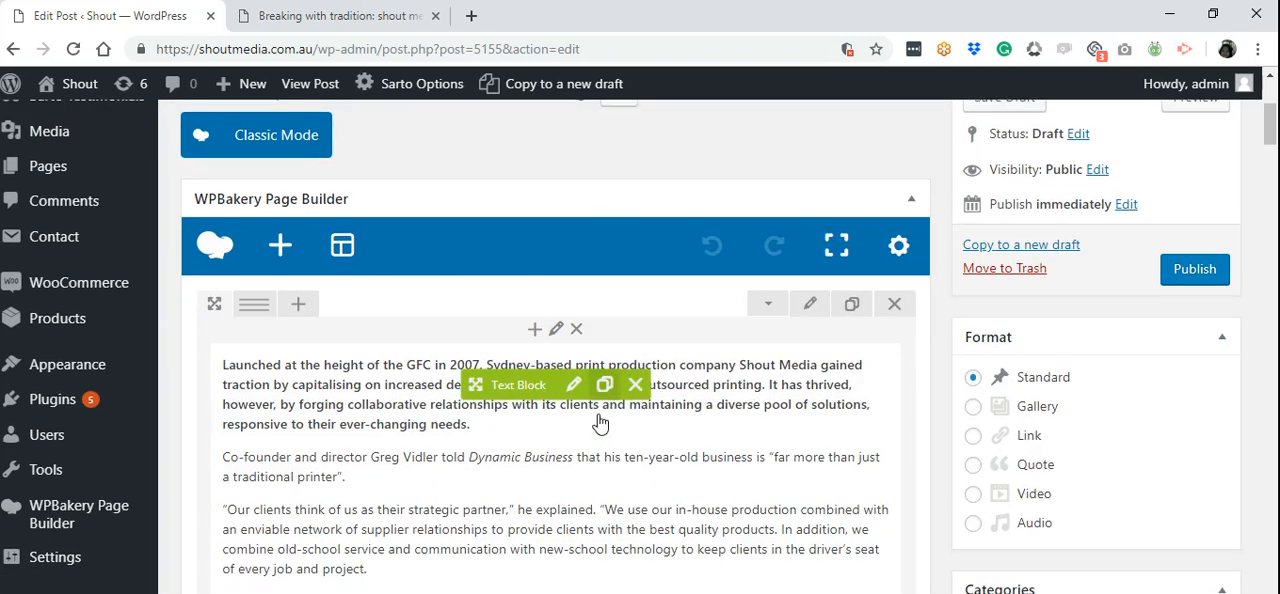
scroll(down, 3)
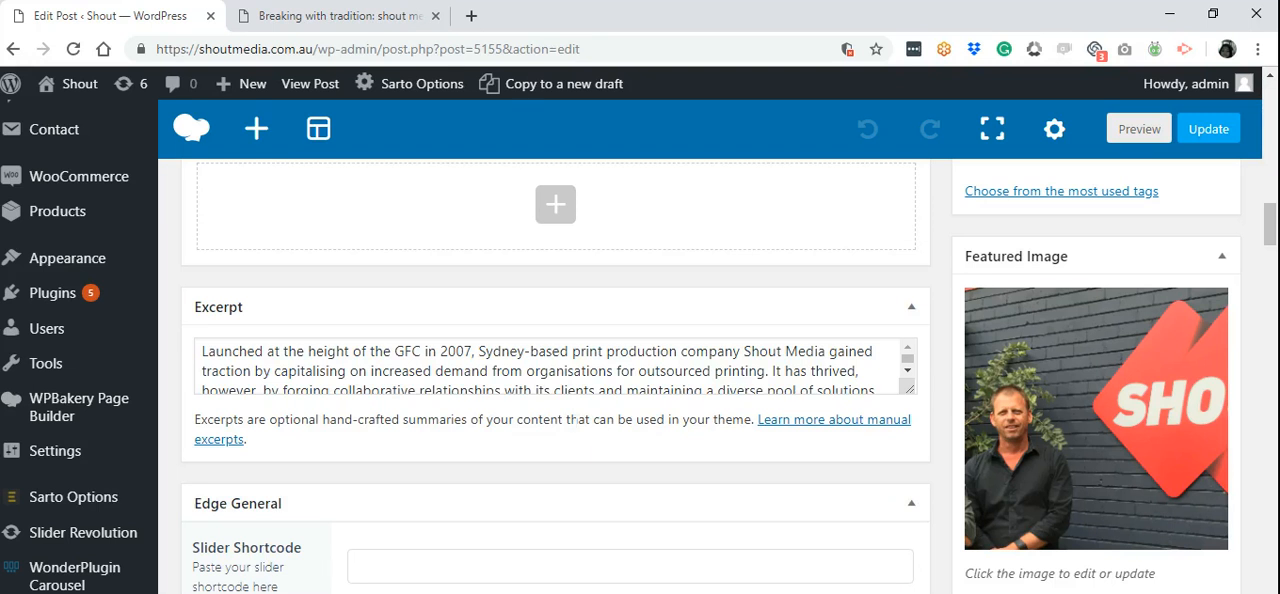
scroll(up, 3)
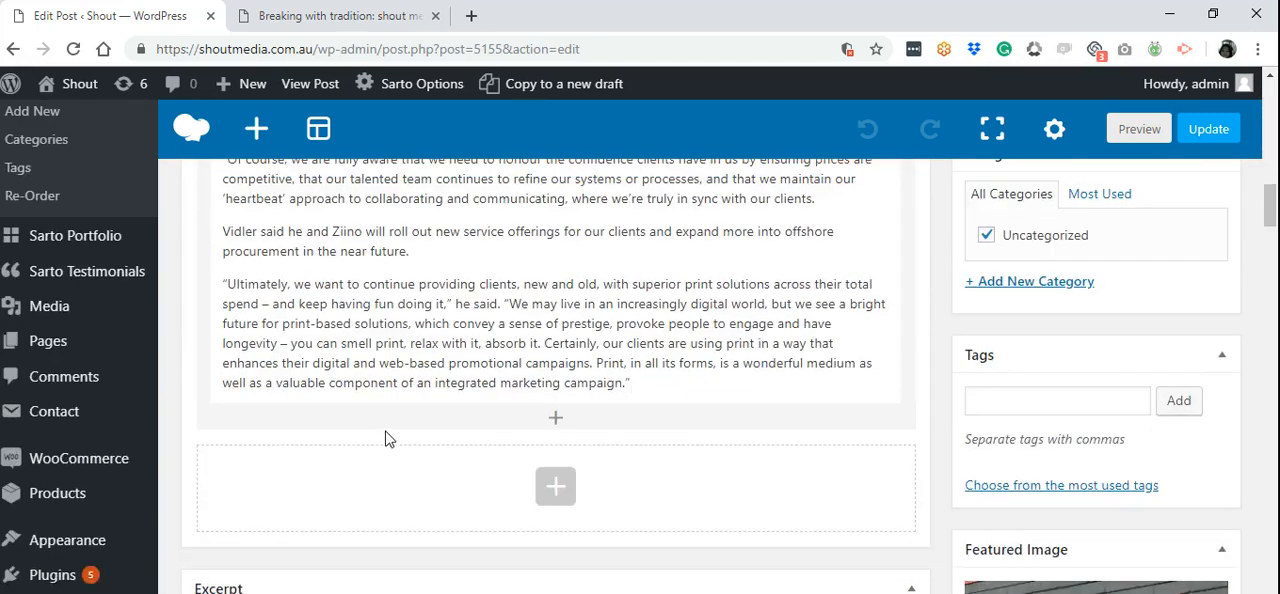
scroll(up, 3)
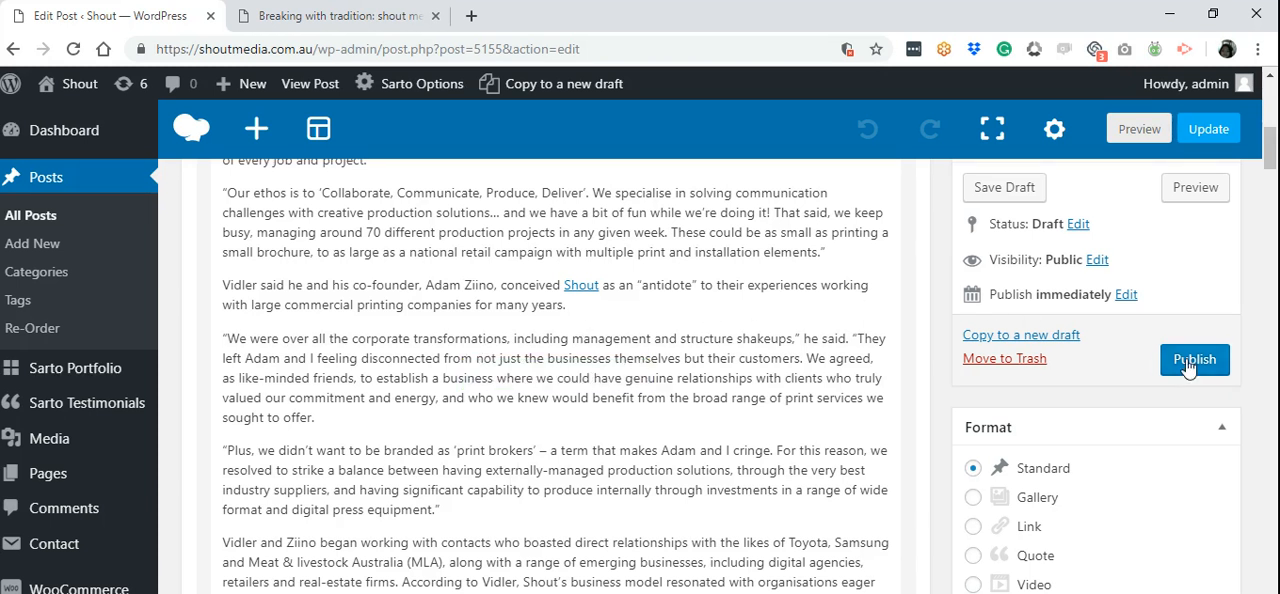
mouse_move(1025, 200)
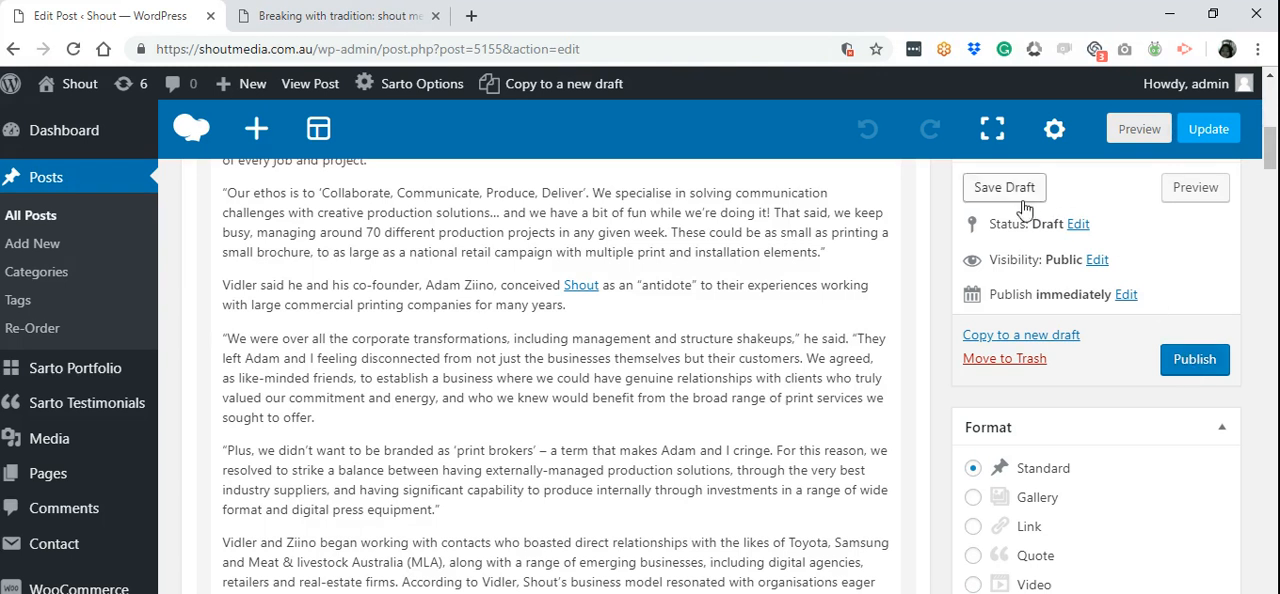
mouse_move(1195, 187)
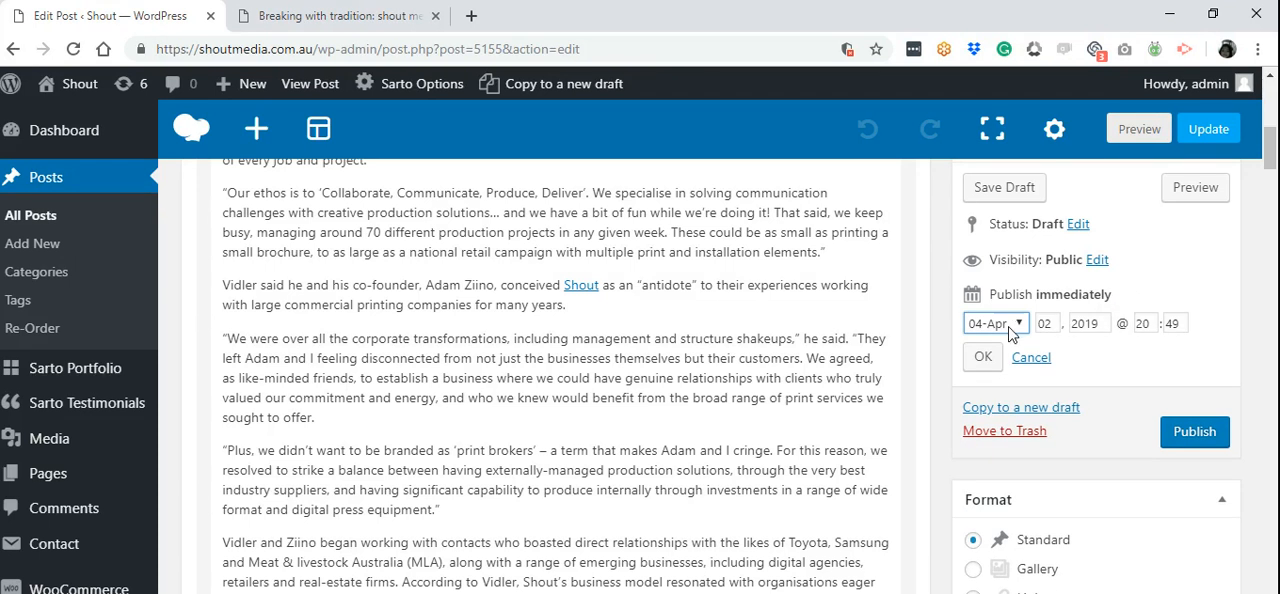
mouse_move(1033, 347)
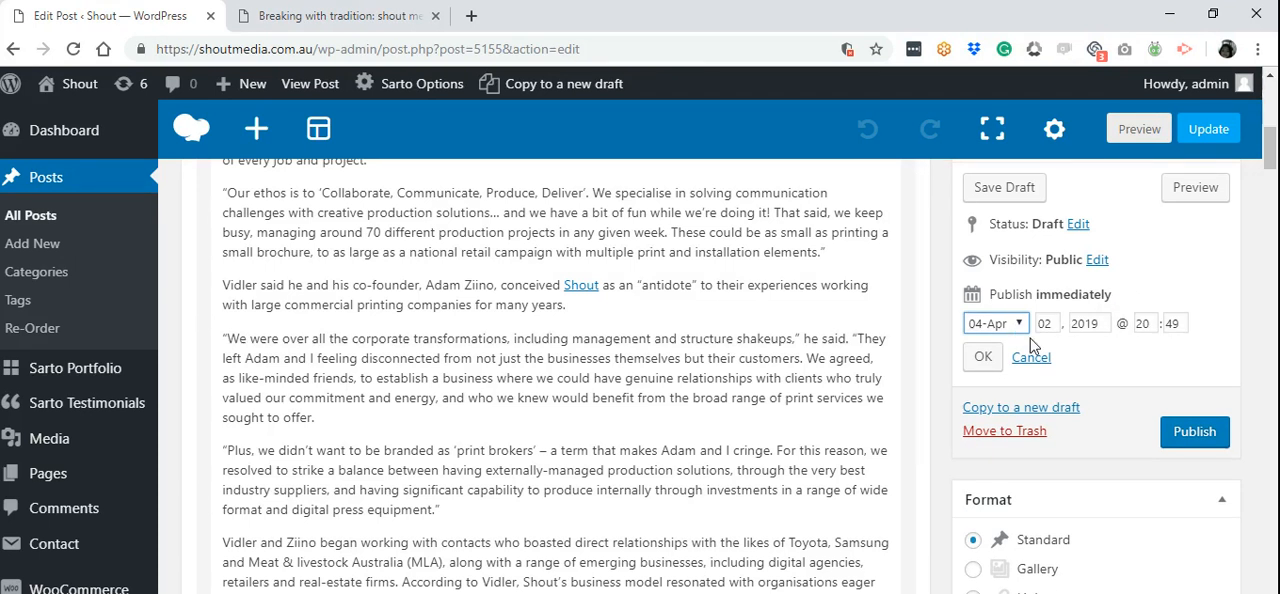